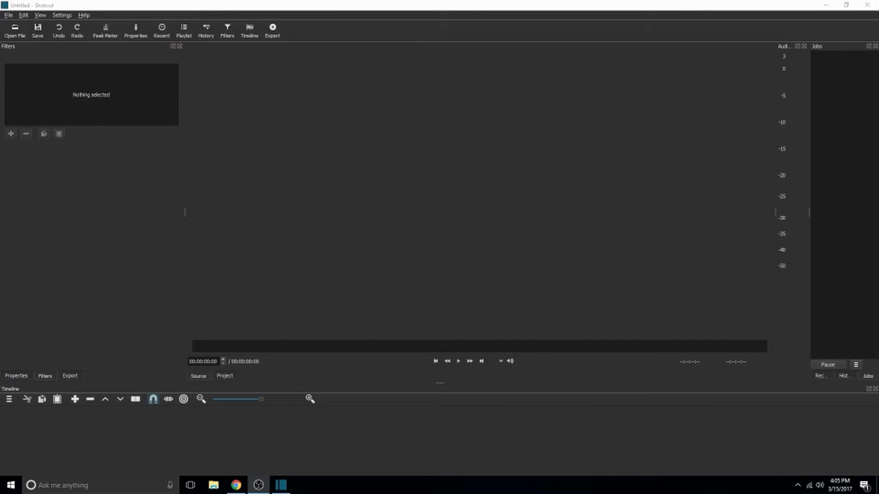
pyautogui.moveTo(190, 245)
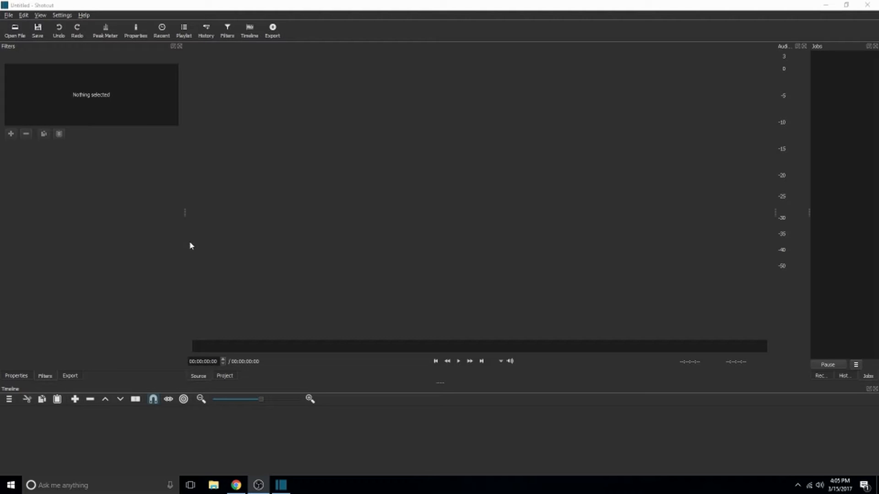
pyautogui.moveTo(161, 206)
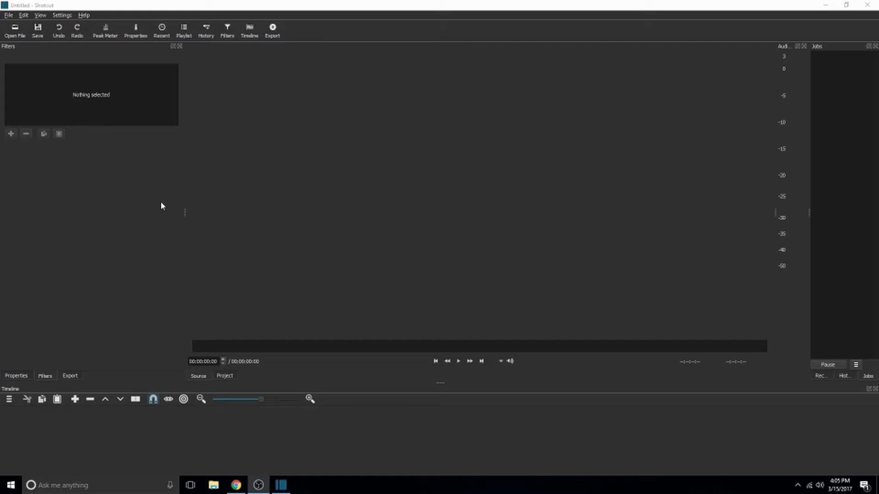
pyautogui.moveTo(98, 287)
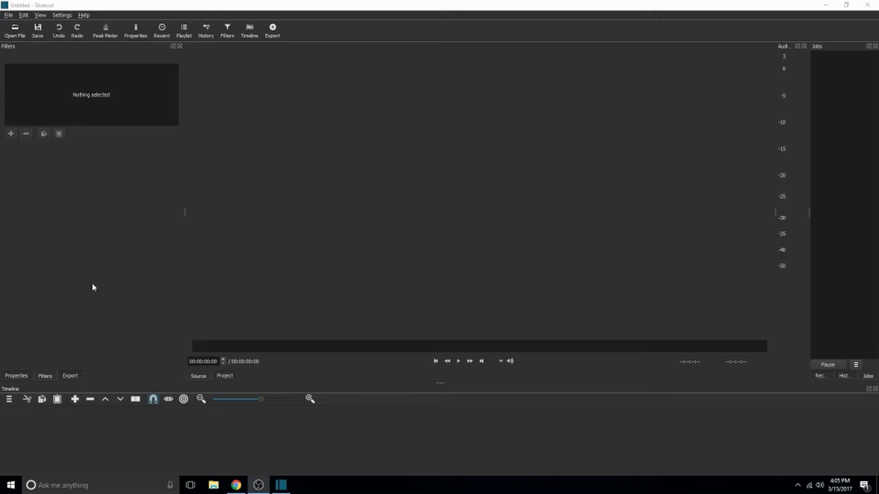
pyautogui.moveTo(124, 300)
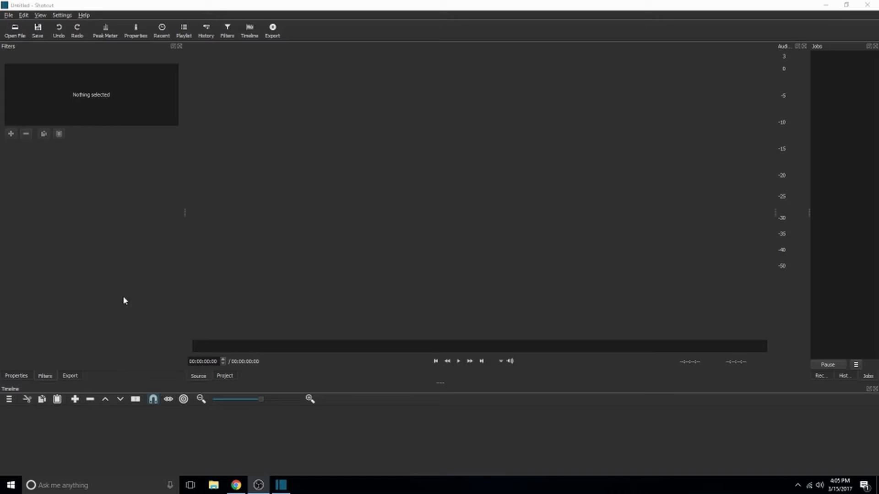
pyautogui.moveTo(146, 332)
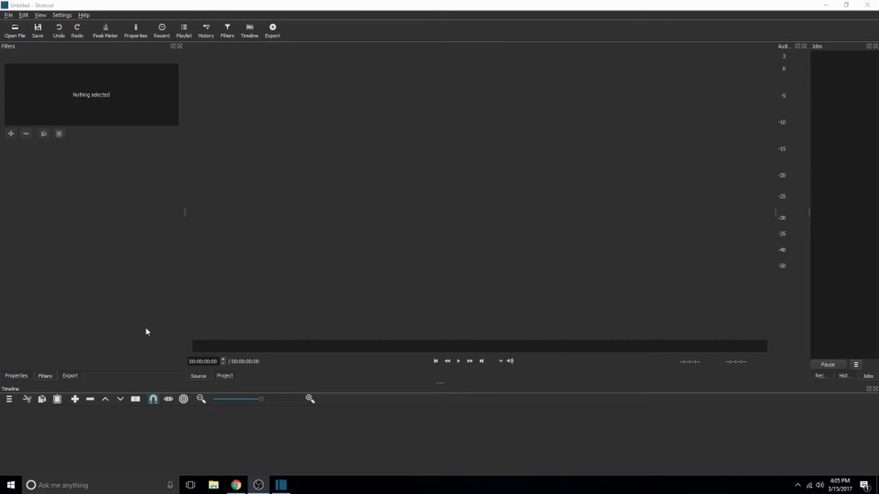
pyautogui.moveTo(119, 340)
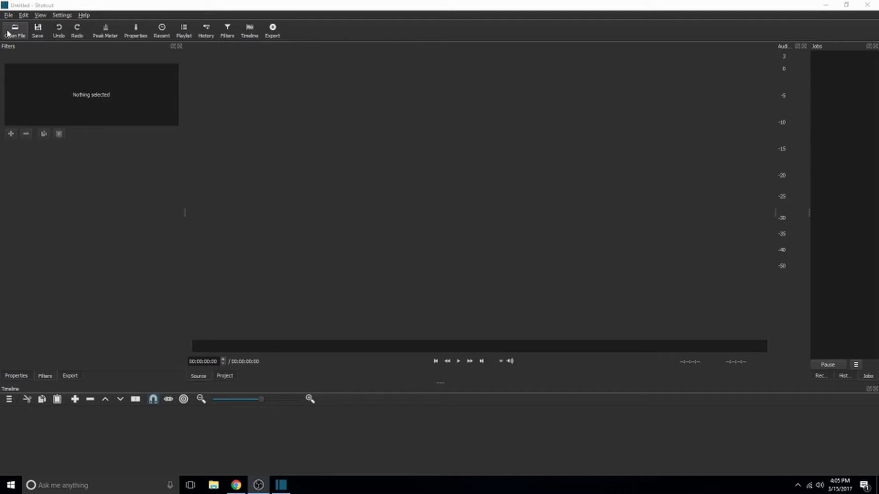
pyautogui.click(15, 28)
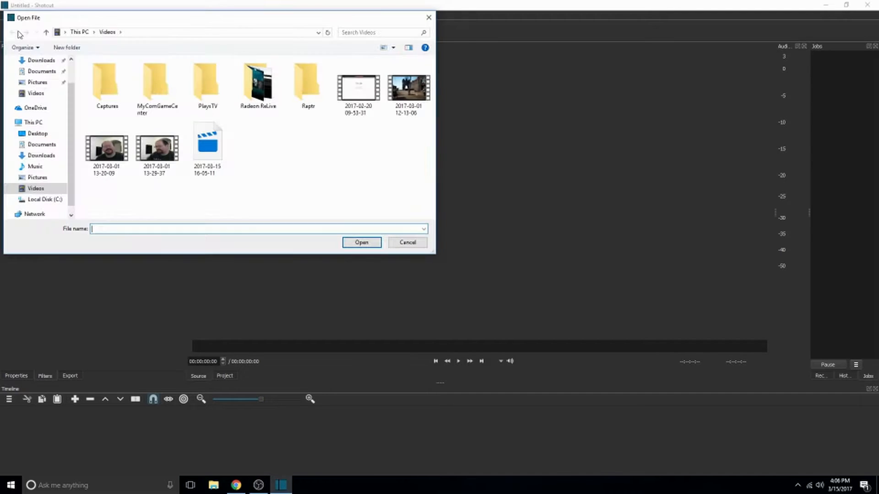
pyautogui.click(409, 87)
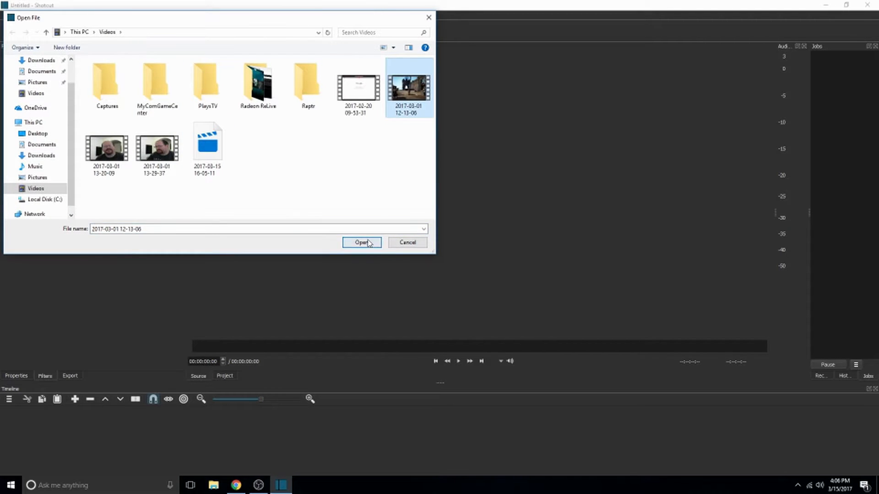
pyautogui.click(362, 241)
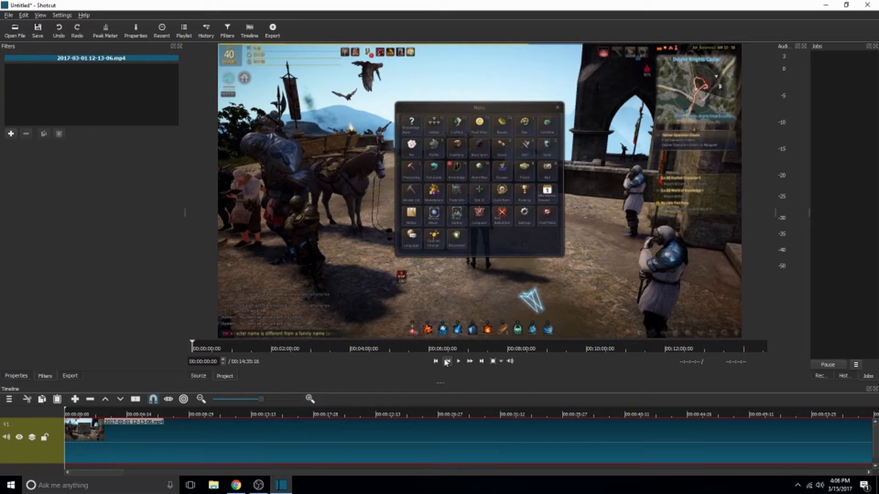
pyautogui.moveTo(458, 360)
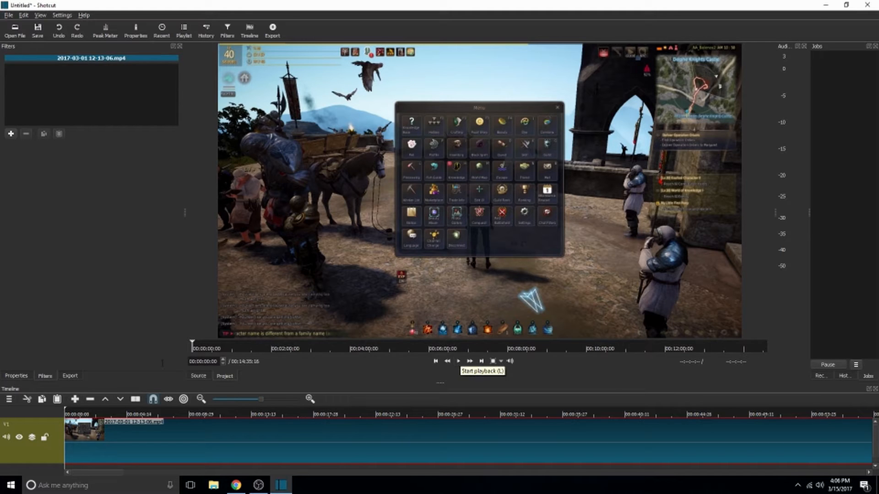
pyautogui.moveTo(359, 438)
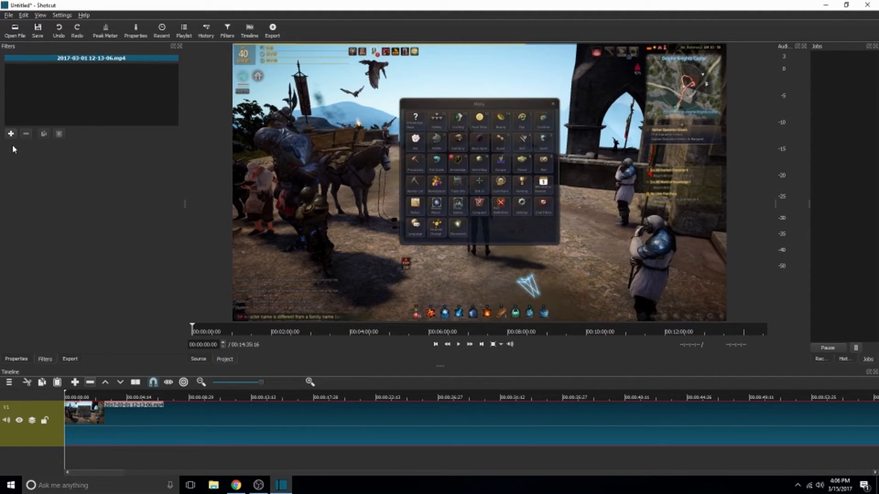
pyautogui.moveTo(10, 133)
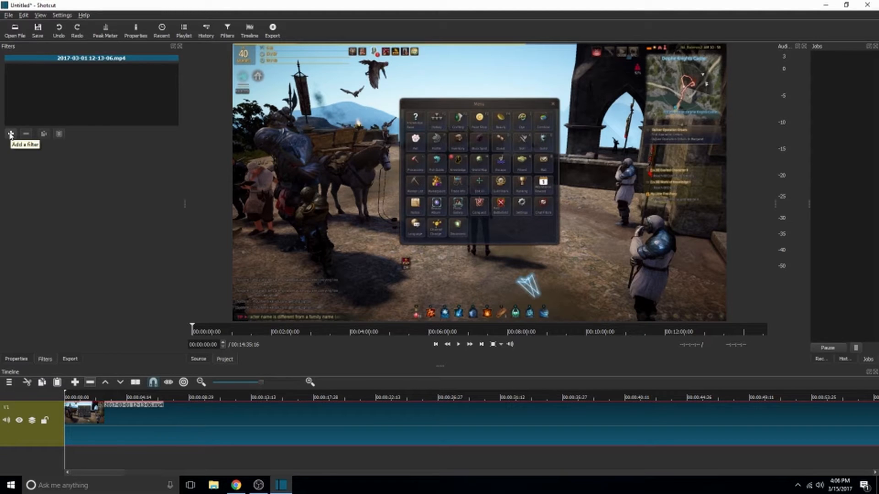
# Step: Browse the video filters list to add a Crop filter to the clip
pyautogui.click(10, 134)
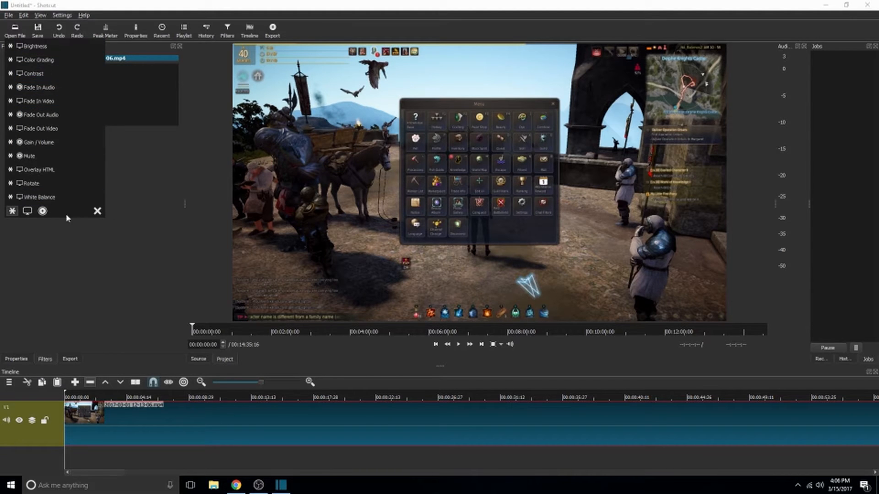
pyautogui.click(27, 210)
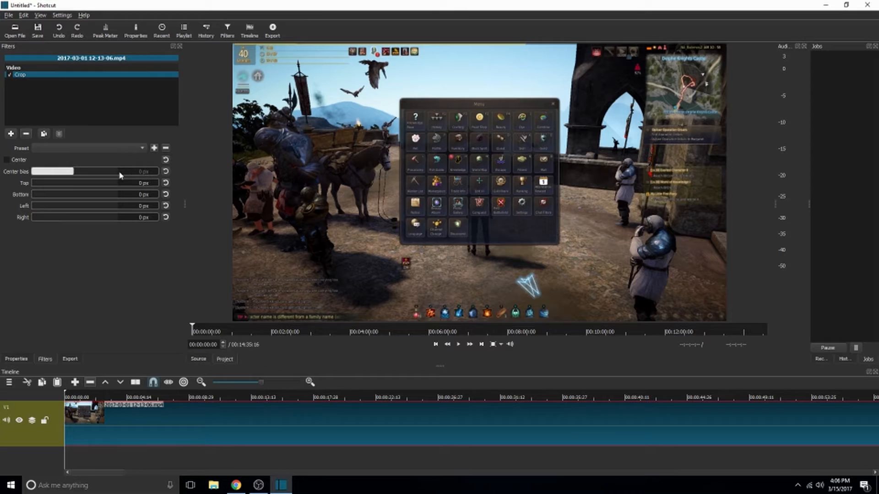
pyautogui.moveTo(36, 189)
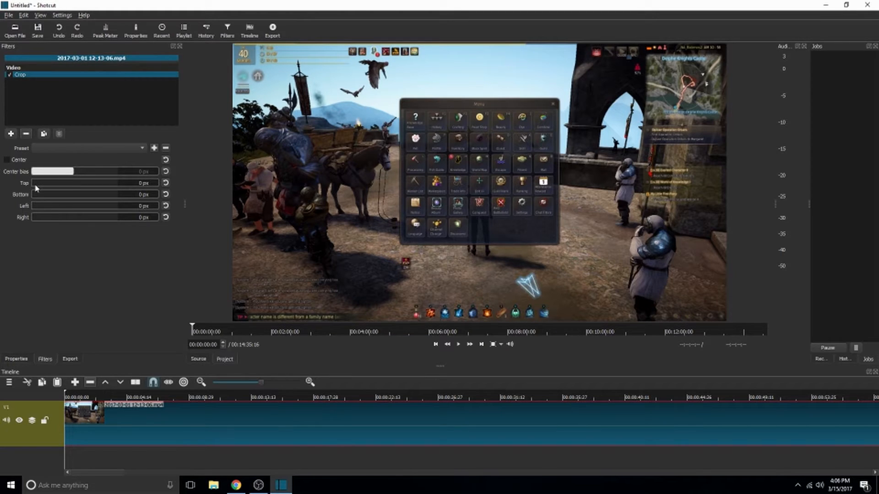
pyautogui.moveTo(36, 189)
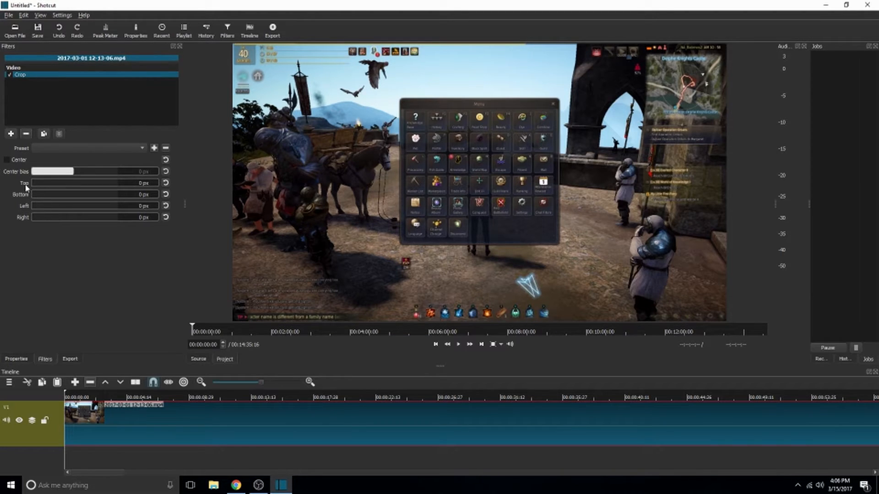
pyautogui.moveTo(14, 194)
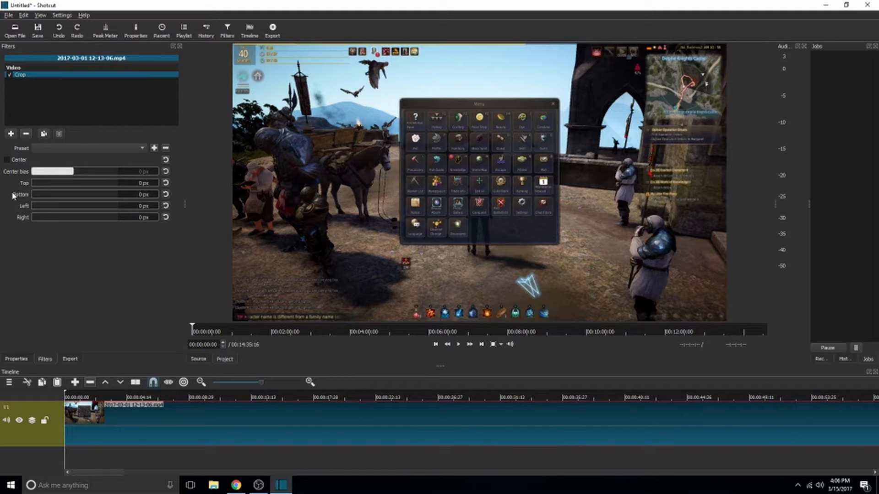
pyautogui.moveTo(61, 198)
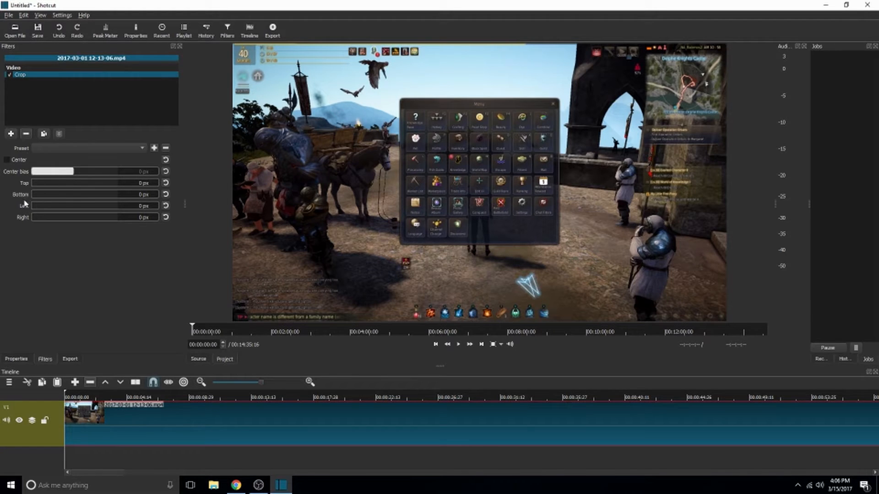
pyautogui.moveTo(616, 132)
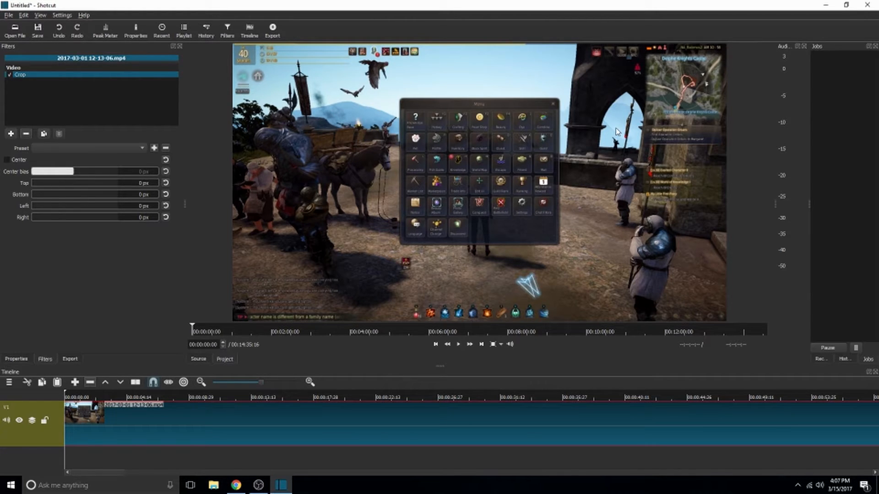
pyautogui.moveTo(732, 71)
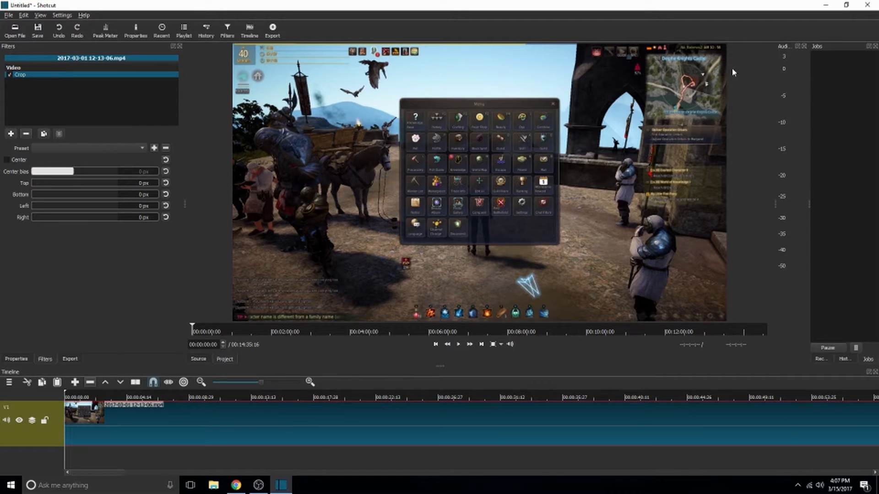
pyautogui.moveTo(648, 23)
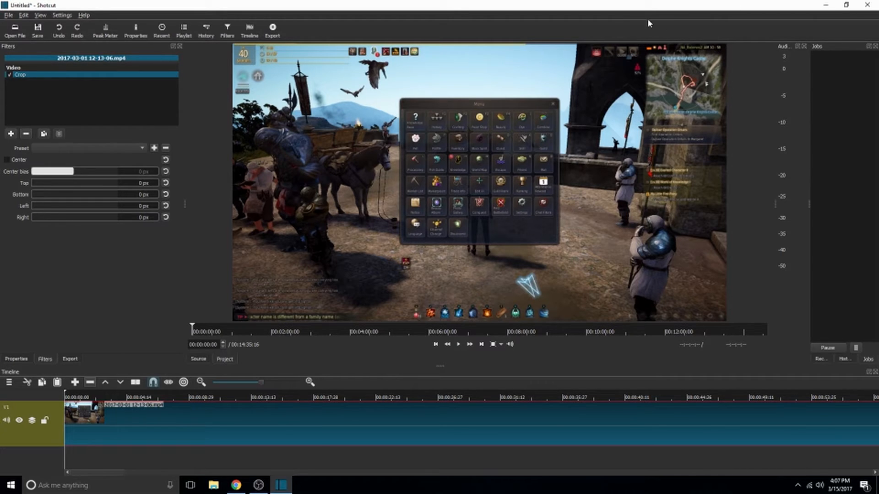
pyautogui.moveTo(729, 116)
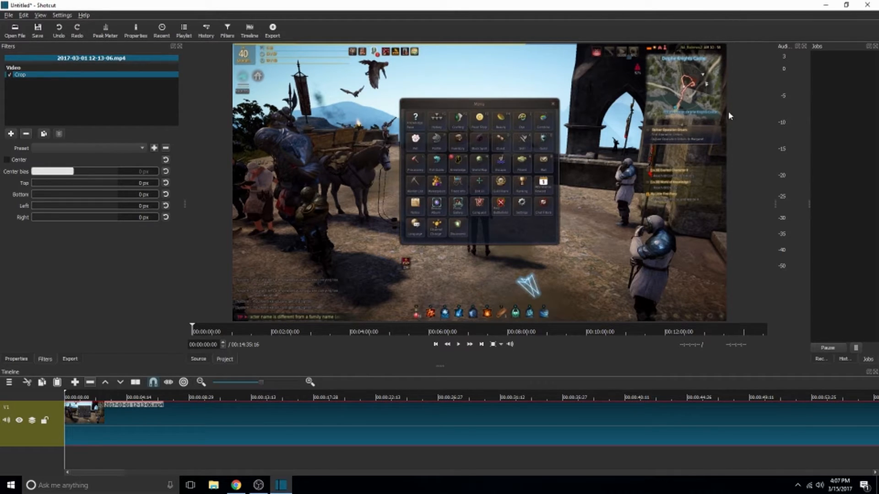
pyautogui.moveTo(639, 98)
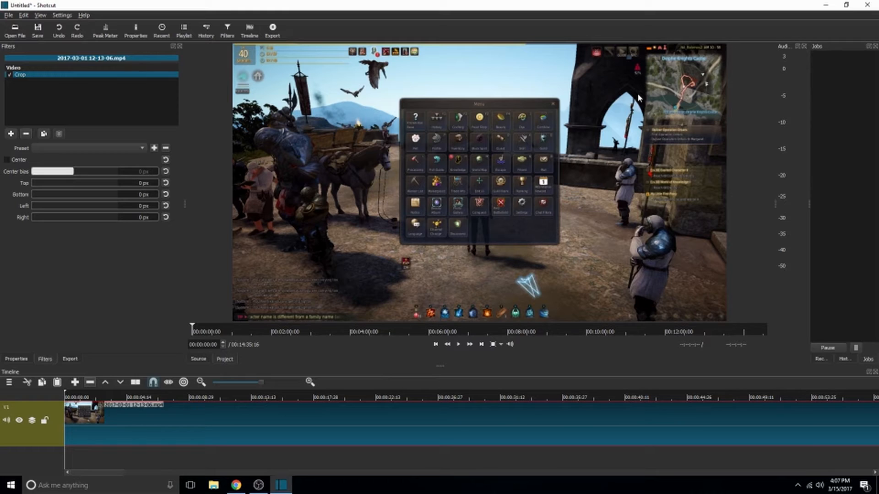
pyautogui.moveTo(635, 94)
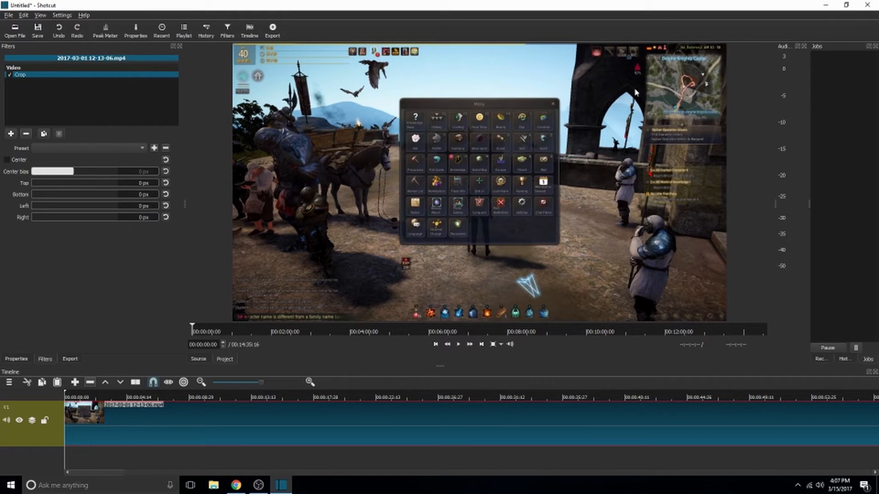
pyautogui.moveTo(626, 108)
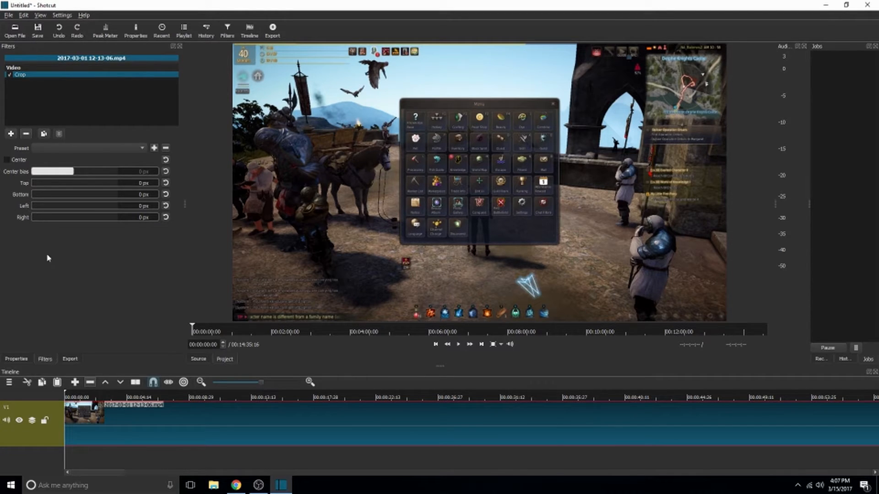
pyautogui.moveTo(386, 215)
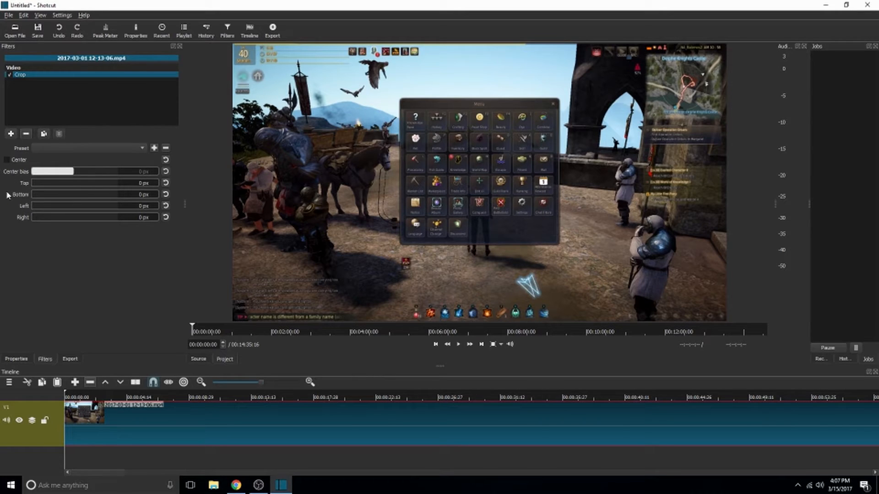
pyautogui.moveTo(75, 209)
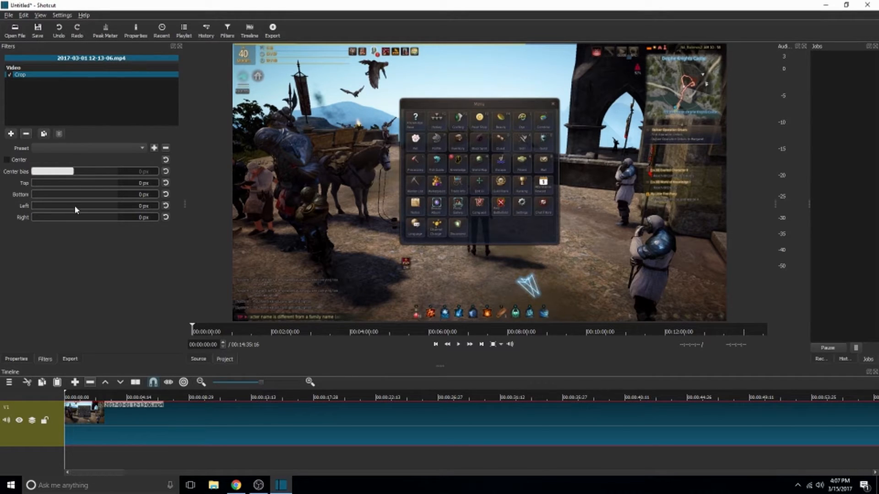
pyautogui.moveTo(39, 184)
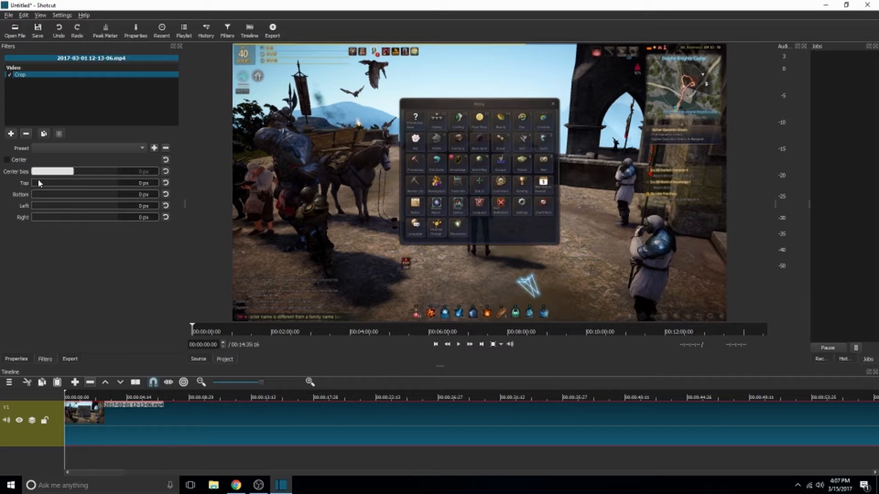
pyautogui.moveTo(205, 166)
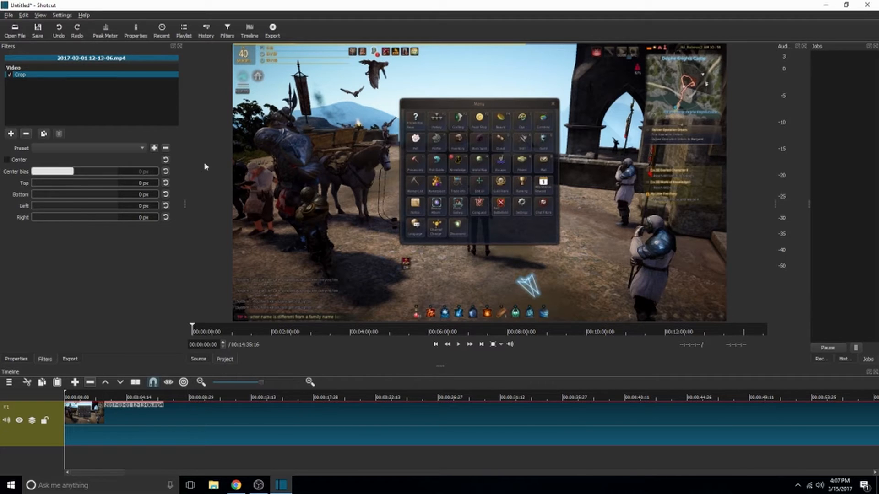
pyautogui.moveTo(48, 242)
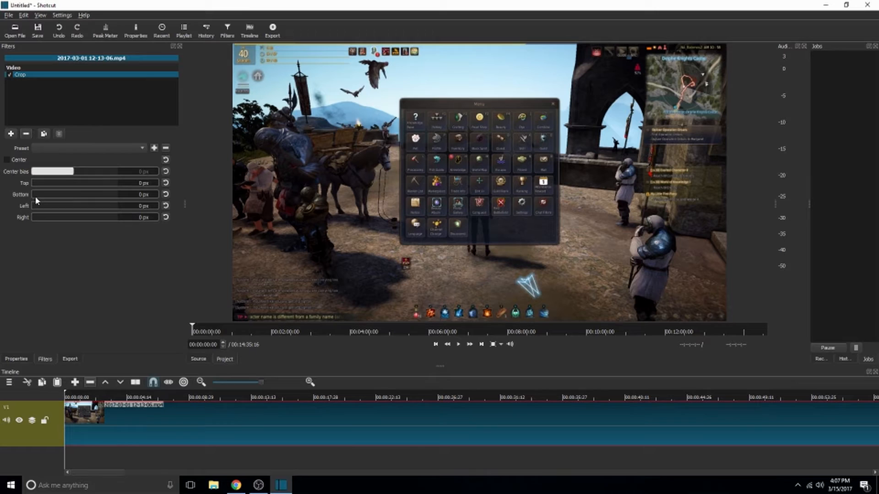
pyautogui.moveTo(35, 201)
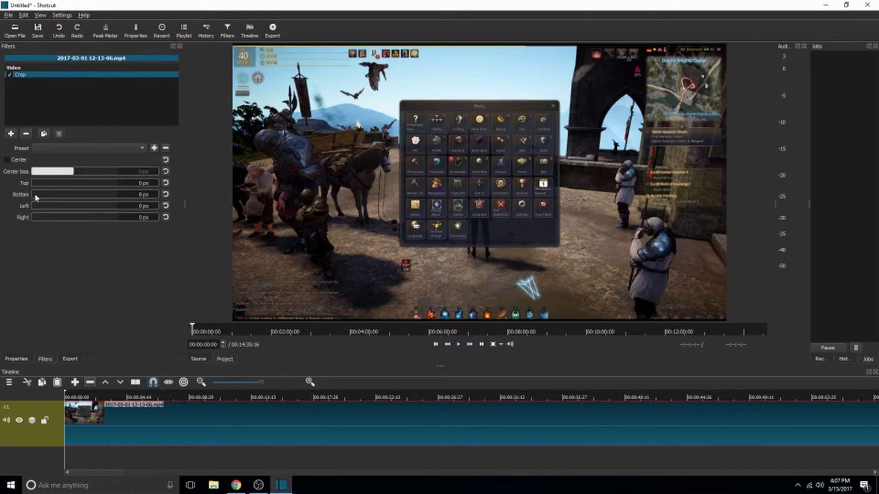
# Step: Crop 377 px off the bottom edge, leaving a thin upper strip of gameplay
pyautogui.click(85, 194)
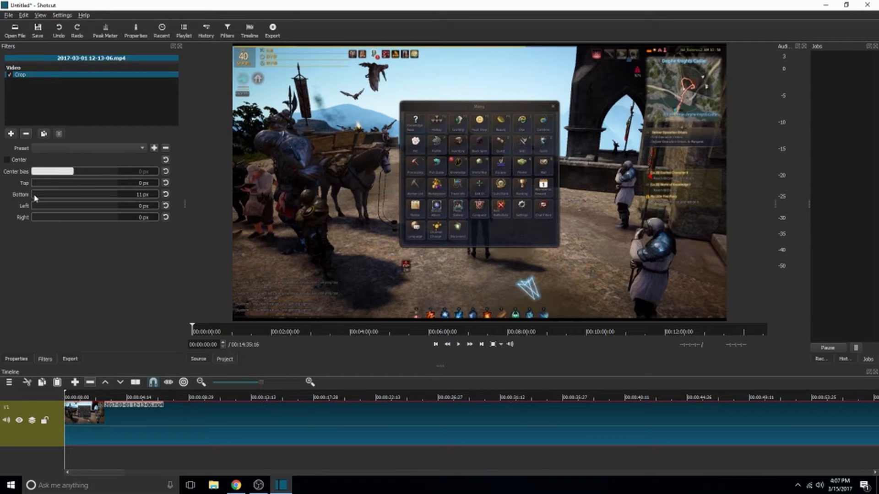
pyautogui.moveTo(39, 194); pyautogui.dragTo(45, 194)
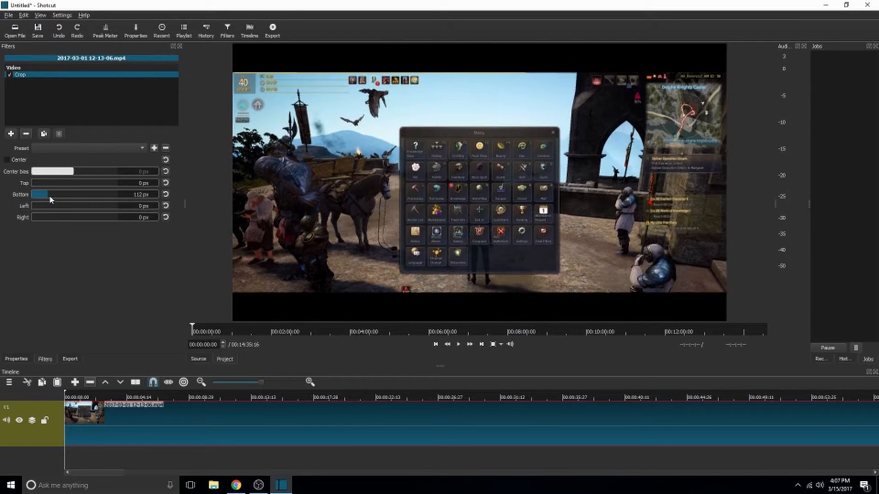
pyautogui.moveTo(50, 194); pyautogui.dragTo(74, 194)
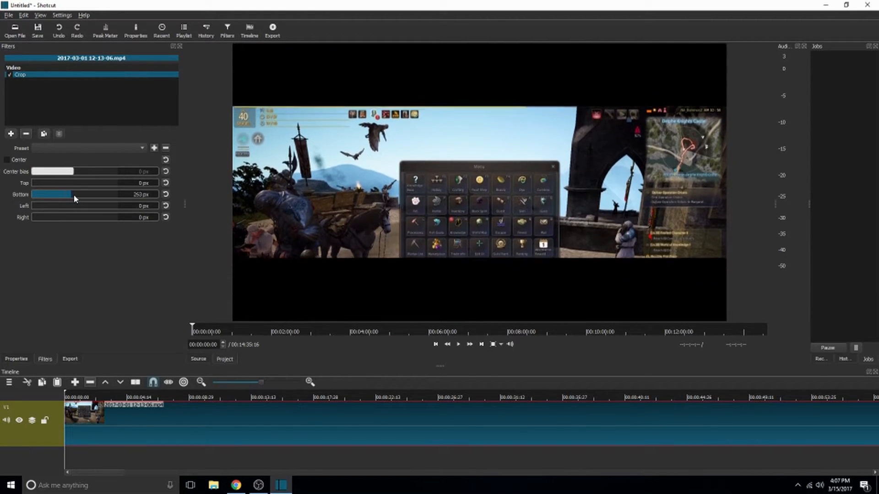
pyautogui.moveTo(53, 194); pyautogui.dragTo(94, 194)
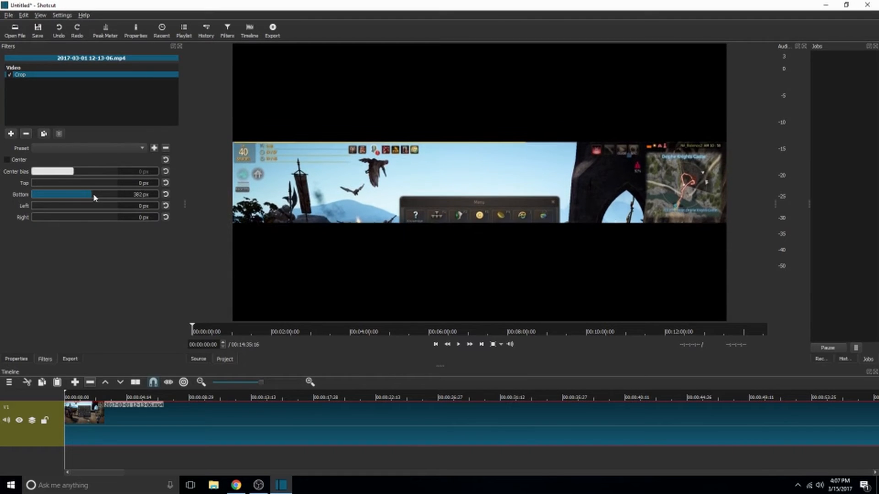
pyautogui.moveTo(98, 194); pyautogui.dragTo(94, 194)
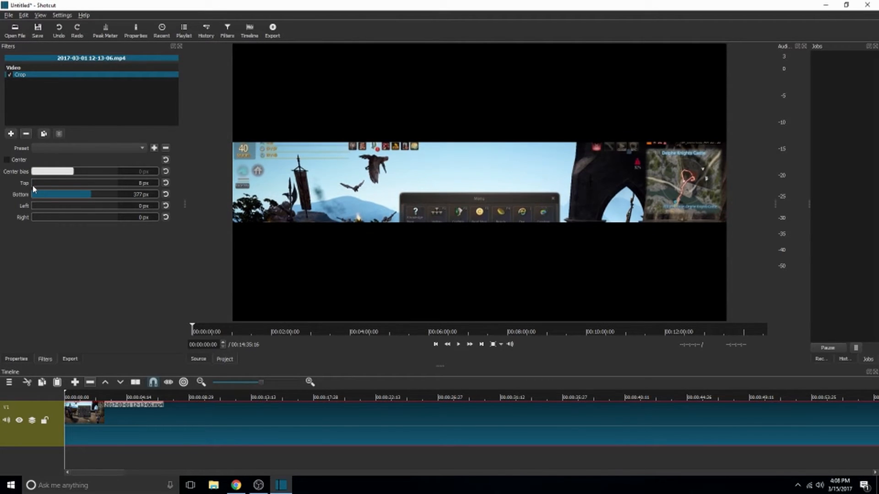
# Step: Crop 17 px top and 785 px left to isolate the minimap, then select the clip for splitting
pyautogui.click(84, 183)
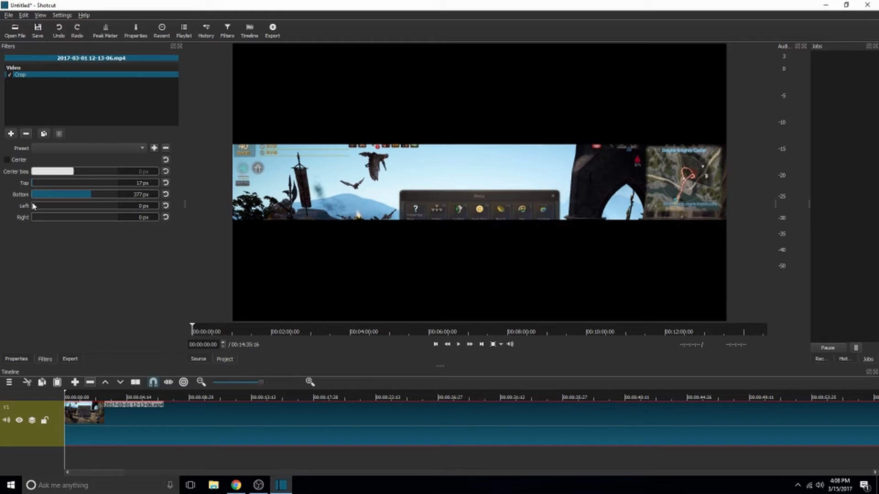
pyautogui.moveTo(34, 206); pyautogui.dragTo(47, 206)
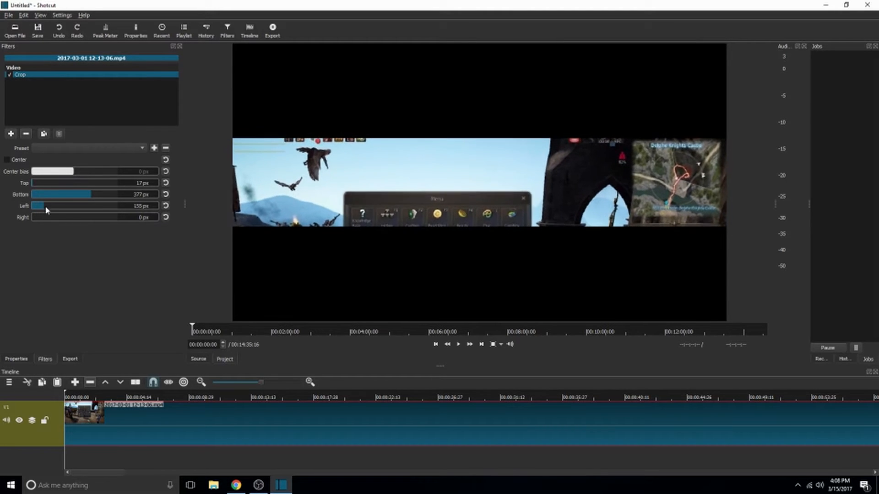
pyautogui.moveTo(39, 206); pyautogui.dragTo(90, 206)
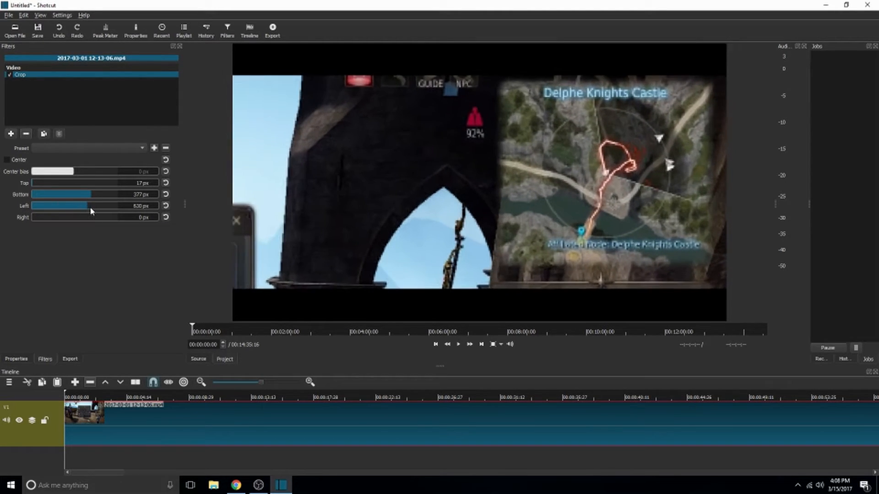
pyautogui.moveTo(79, 206); pyautogui.dragTo(92, 206)
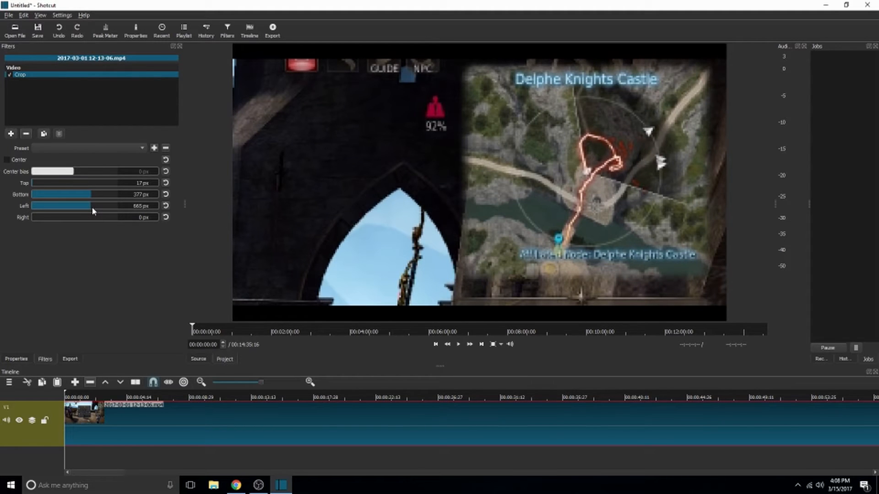
pyautogui.moveTo(28, 217)
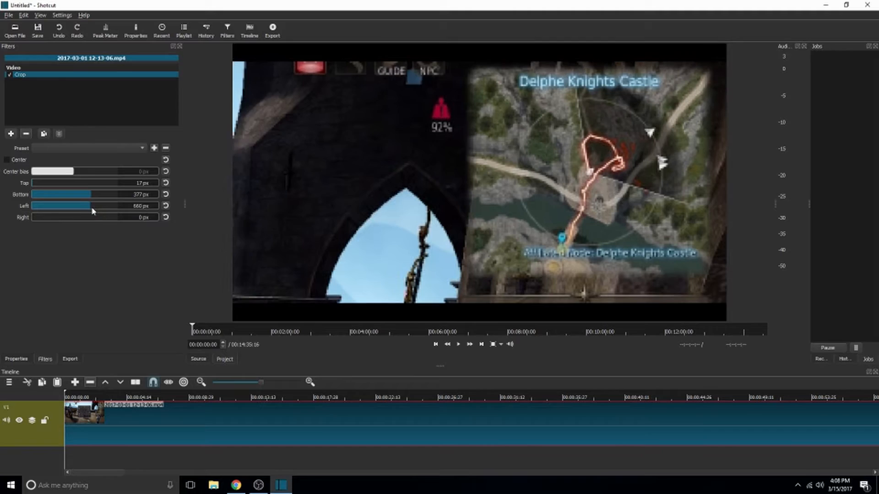
pyautogui.moveTo(89, 206); pyautogui.dragTo(100, 206)
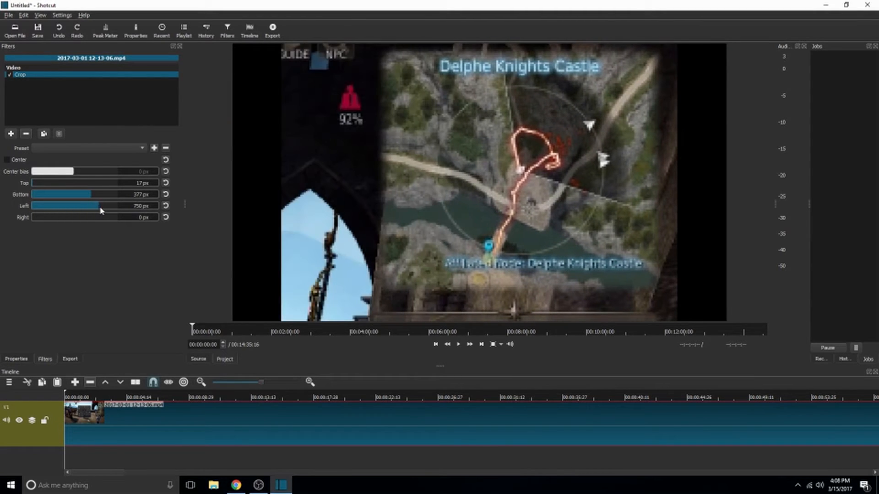
pyautogui.moveTo(95, 206); pyautogui.dragTo(103, 206)
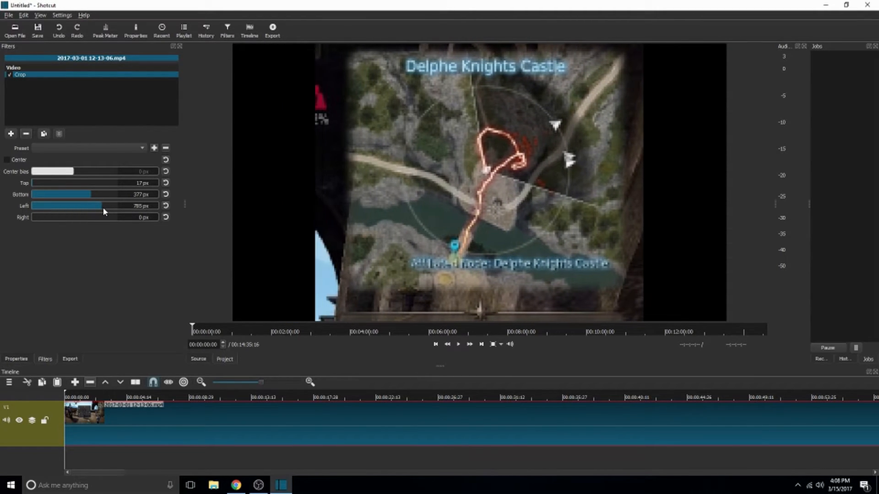
pyautogui.moveTo(194, 377)
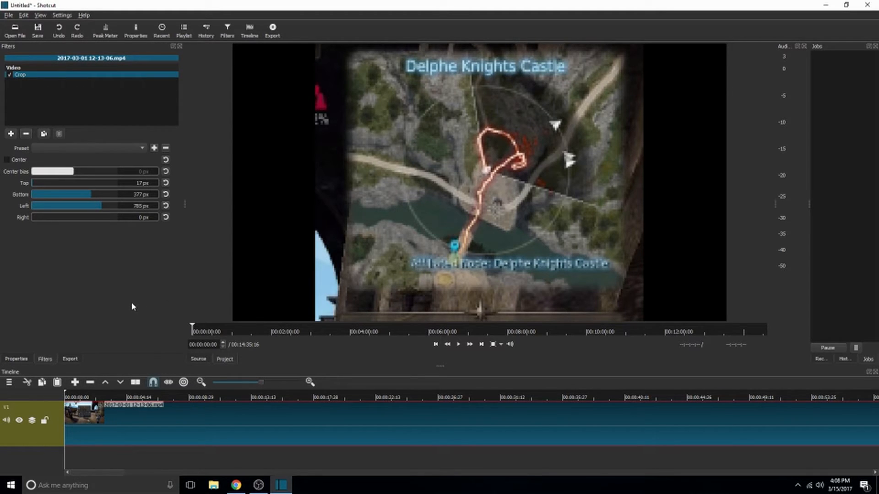
pyautogui.moveTo(139, 428)
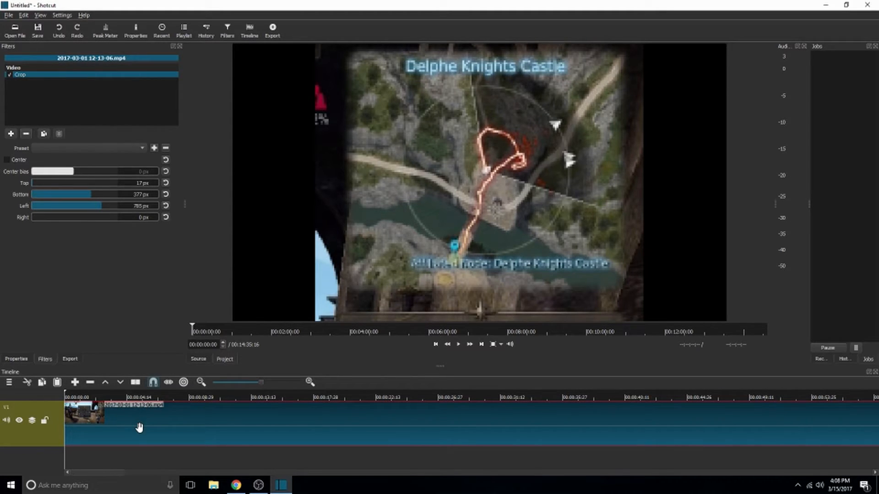
pyautogui.click(458, 345)
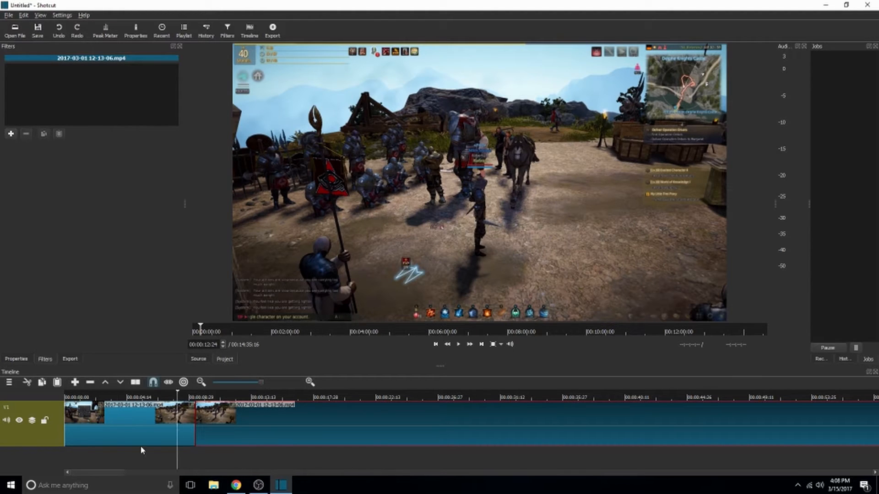
pyautogui.click(458, 344)
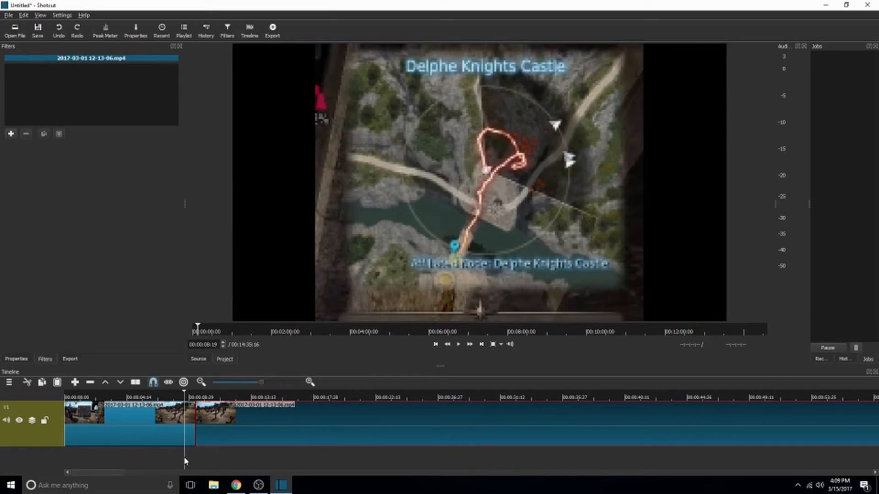
pyautogui.click(458, 344)
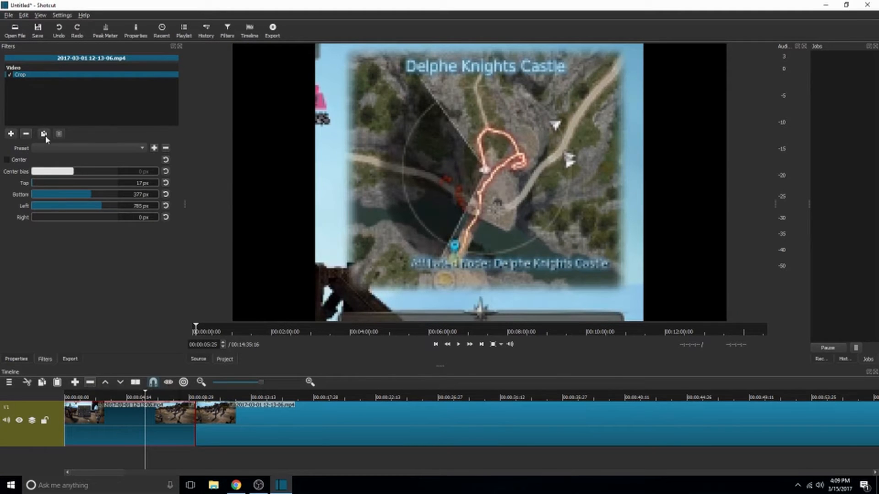
pyautogui.moveTo(106, 182)
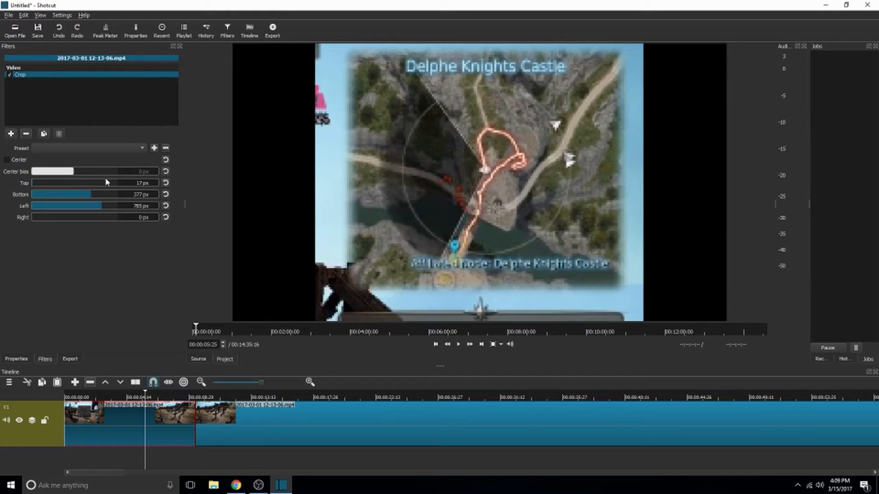
pyautogui.moveTo(113, 244)
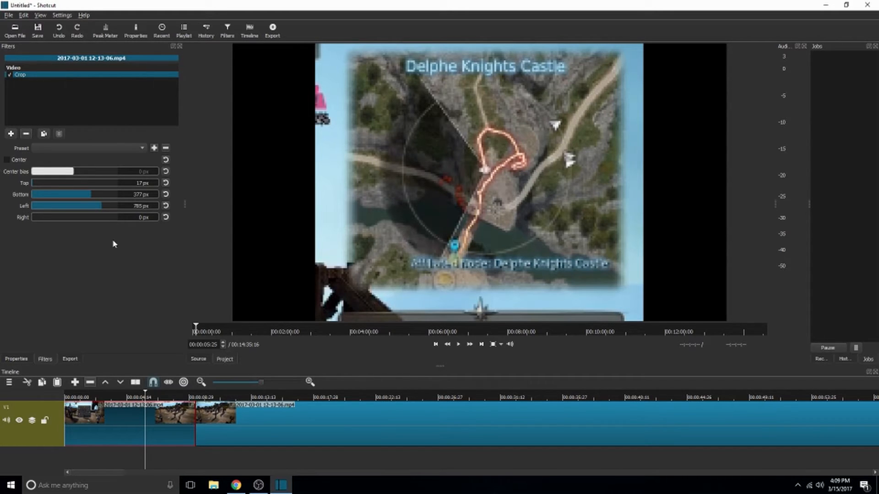
pyautogui.moveTo(110, 231)
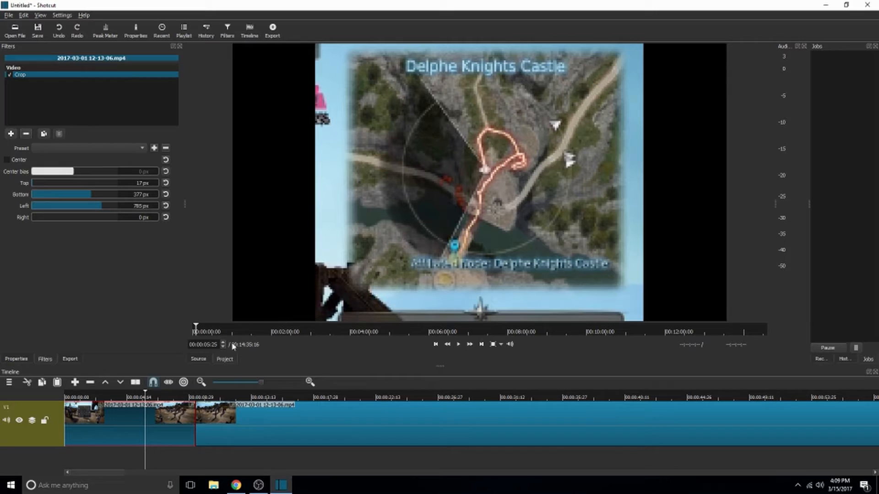
pyautogui.moveTo(241, 345)
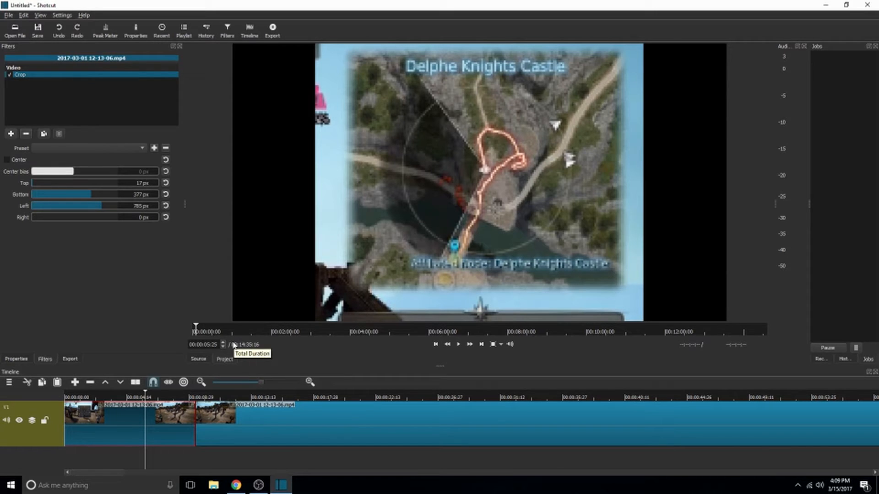
pyautogui.moveTo(169, 434)
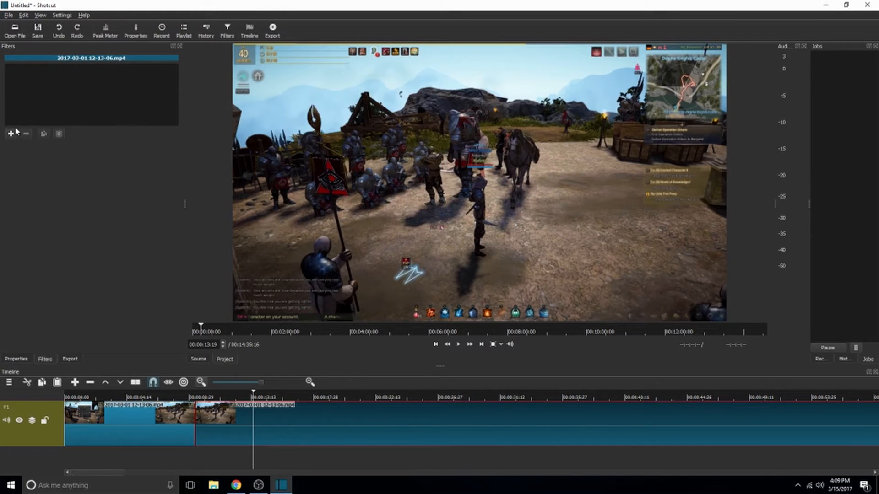
# Step: Crop 335 px left, 346 px right, 90 px top and 59 px bottom for a narrow portrait strip
pyautogui.click(10, 134)
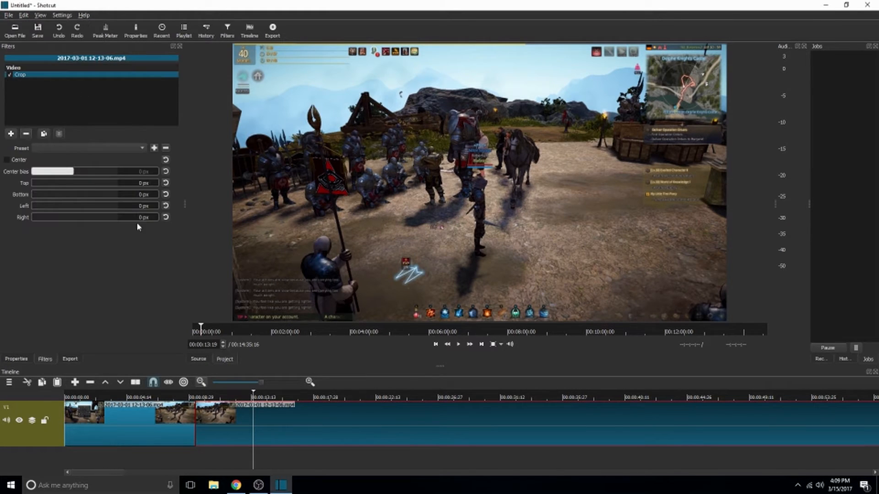
pyautogui.moveTo(34, 185)
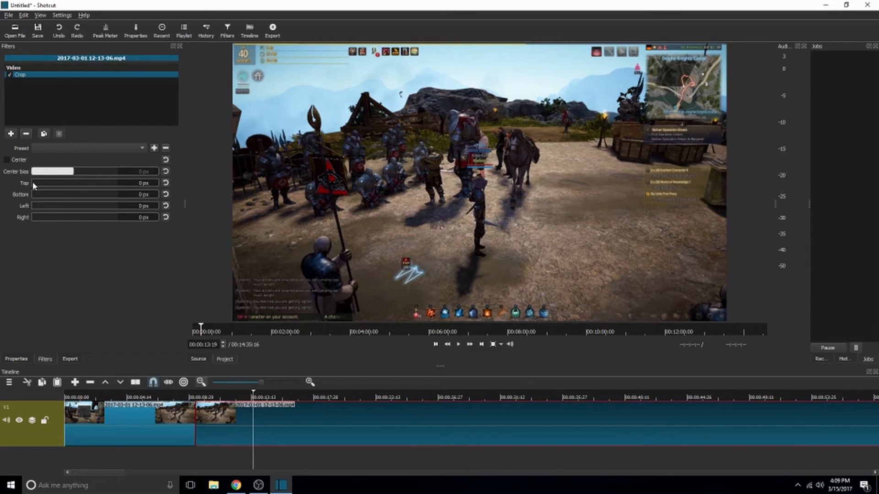
pyautogui.moveTo(35, 206)
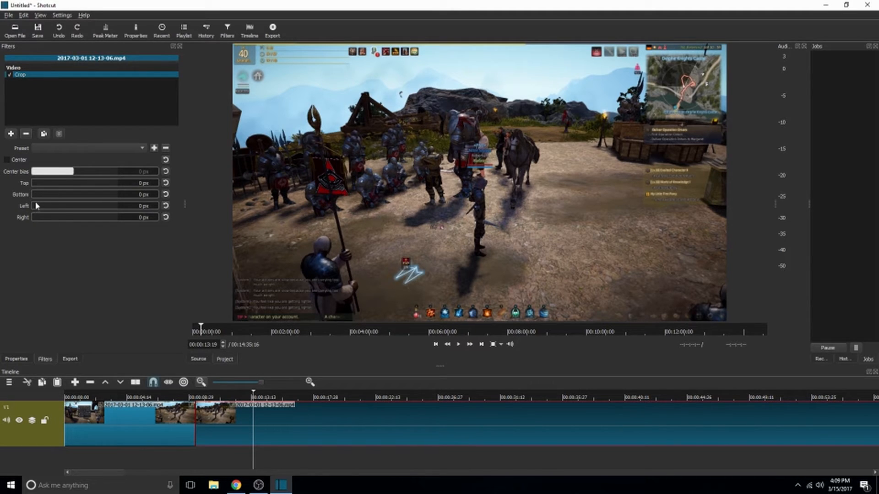
pyautogui.moveTo(54, 205)
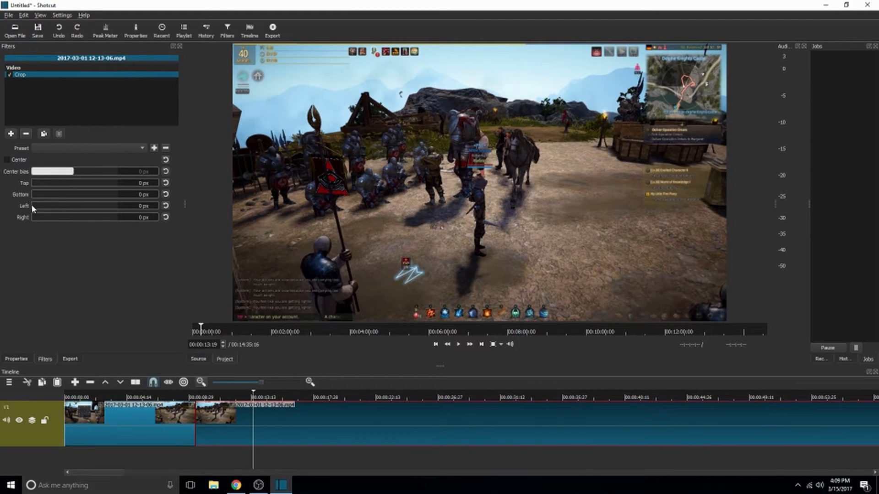
pyautogui.moveTo(34, 205); pyautogui.dragTo(74, 205)
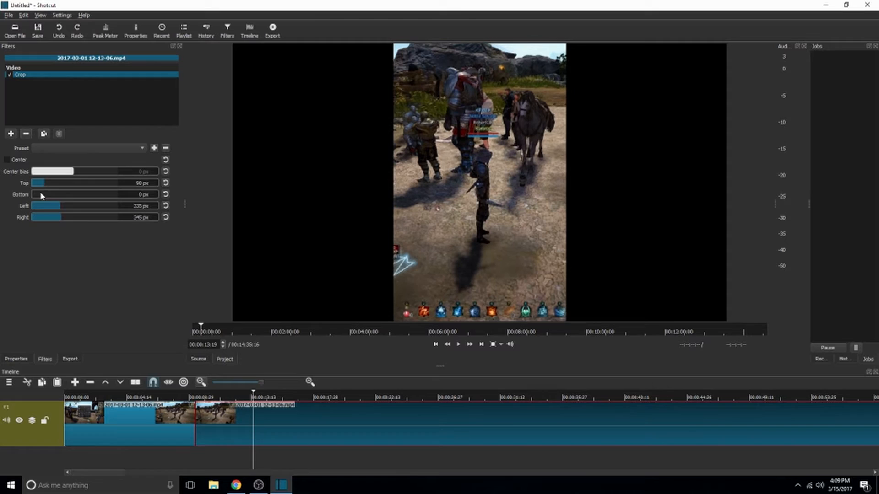
pyautogui.moveTo(39, 194); pyautogui.dragTo(53, 194)
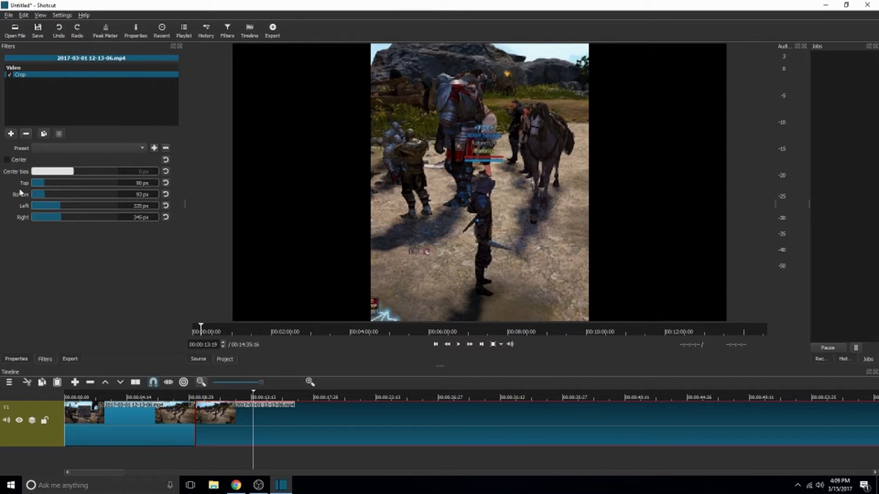
pyautogui.moveTo(50, 194); pyautogui.dragTo(39, 195)
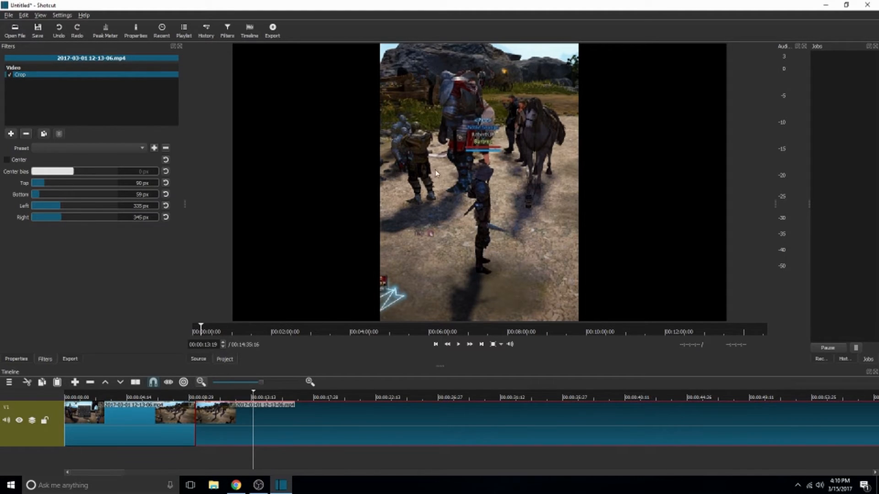
pyautogui.click(457, 344)
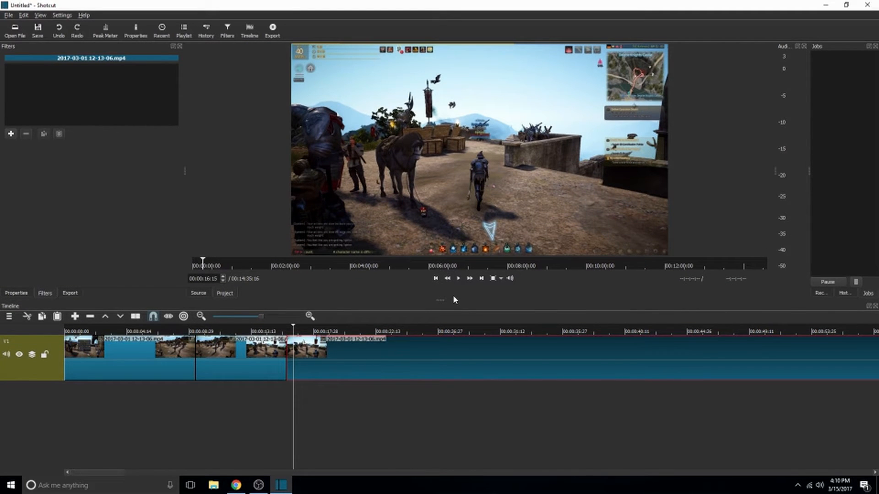
pyautogui.moveTo(269, 388)
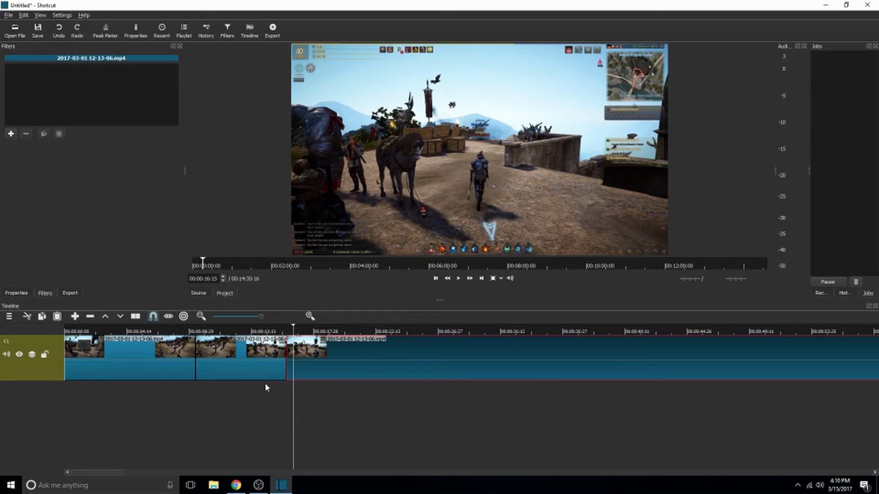
pyautogui.moveTo(255, 387)
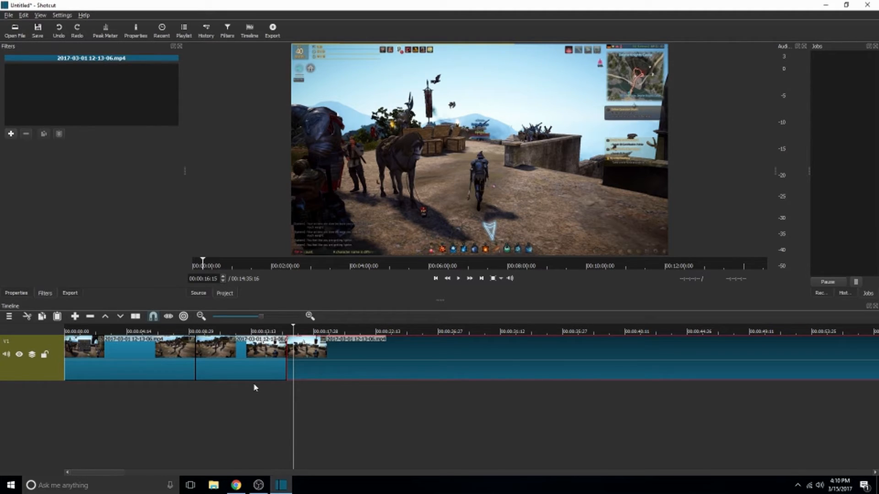
pyautogui.moveTo(298, 141)
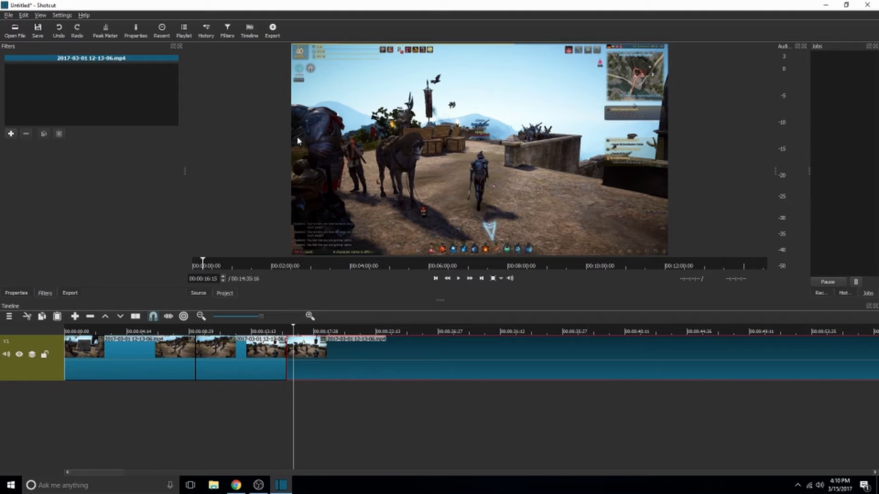
pyautogui.moveTo(51, 45)
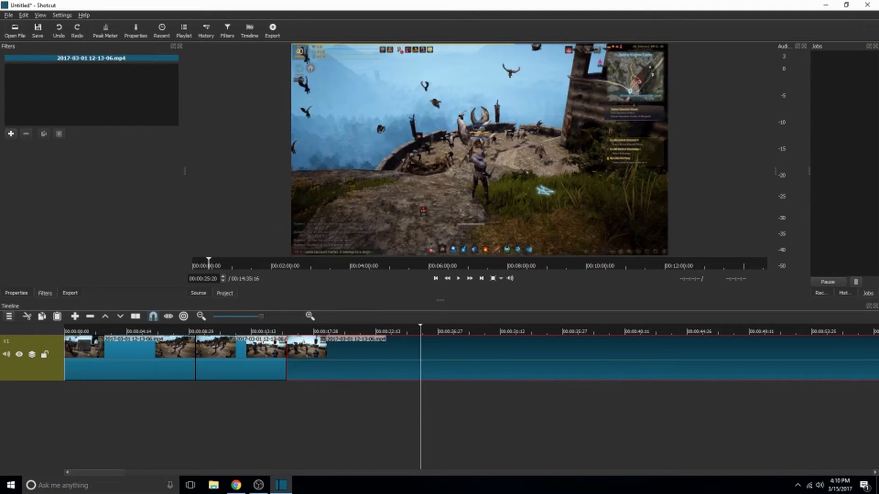
# Step: Bring up the timeline's track actions menu after cutting the clip again
pyautogui.click(8, 317)
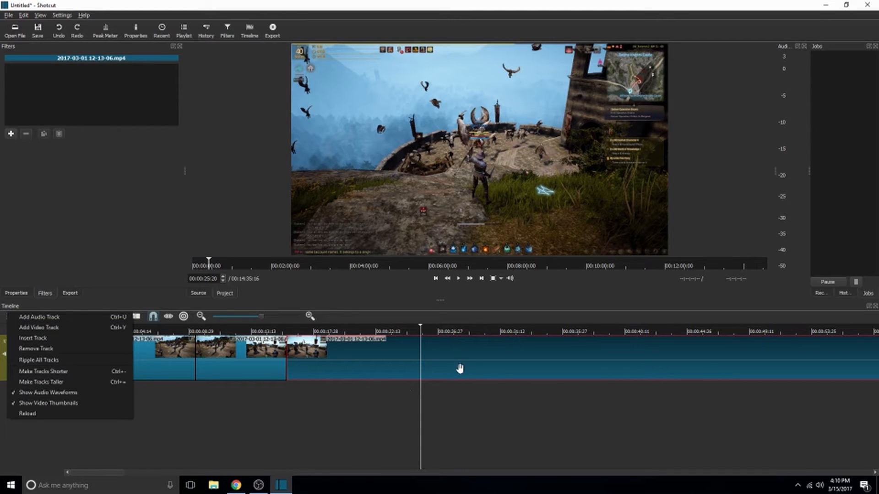
pyautogui.moveTo(467, 358)
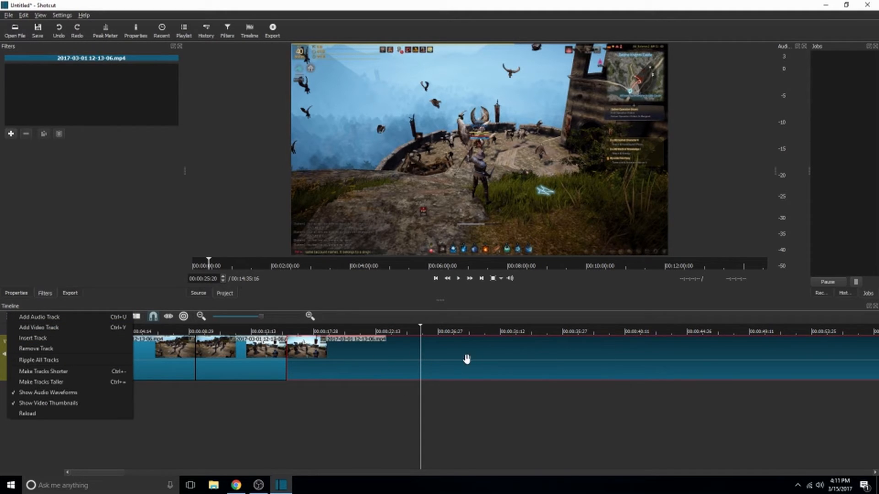
pyautogui.moveTo(39, 328)
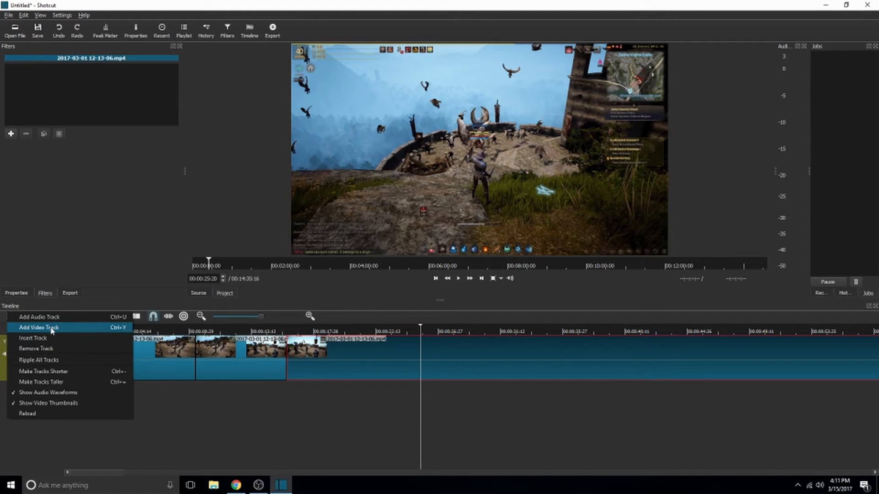
# Step: Add a second video track V2 and move the playhead to about 20 seconds
pyautogui.click(39, 327)
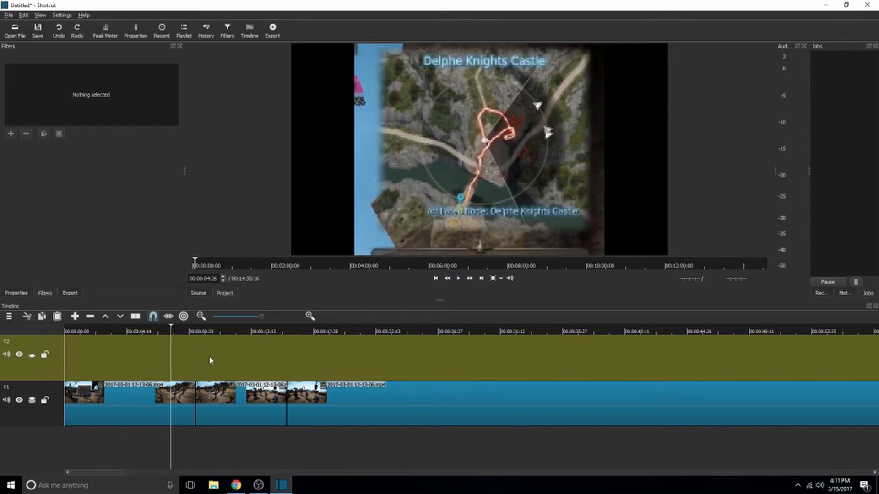
pyautogui.click(287, 327)
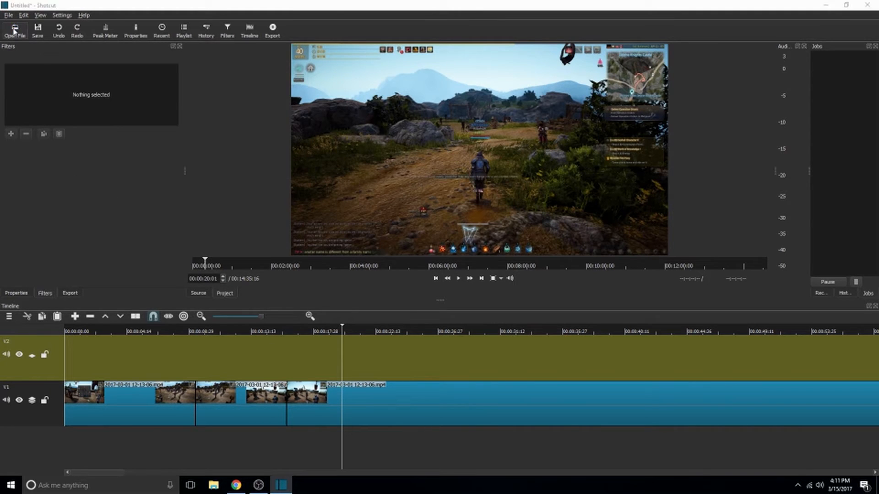
# Step: Load YouTube-New-Subscribe-Button-980x280.png from Desktop > Barbros Gaming into the source player
pyautogui.click(14, 27)
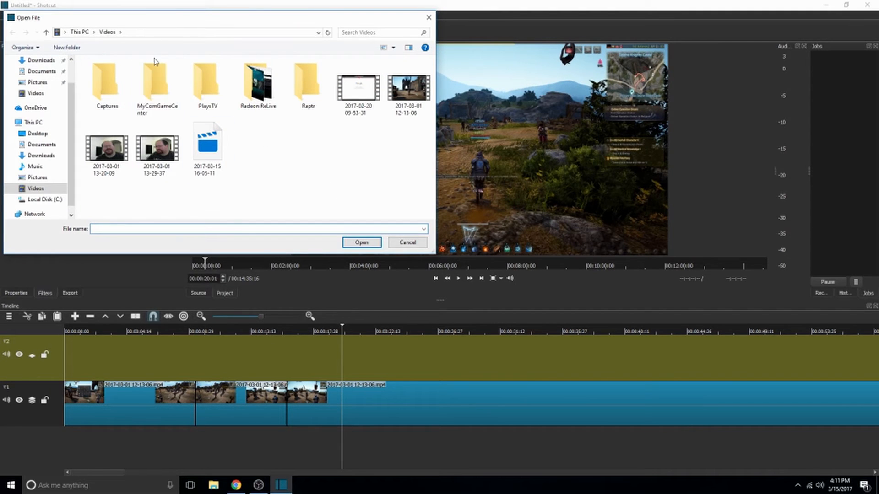
pyautogui.click(36, 94)
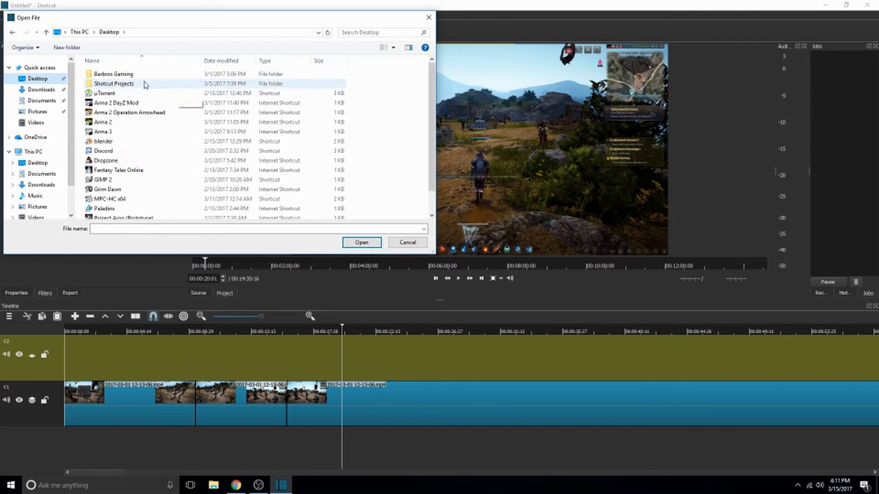
pyautogui.doubleClick(112, 73)
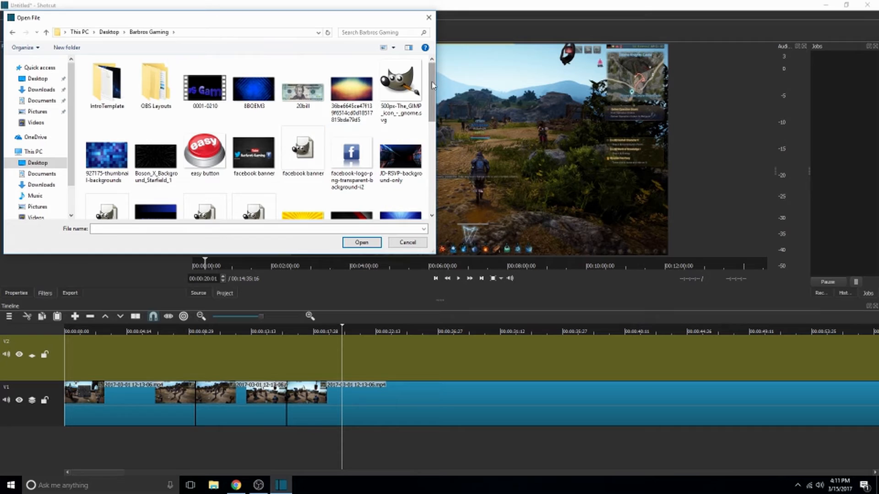
pyautogui.scroll(-3)
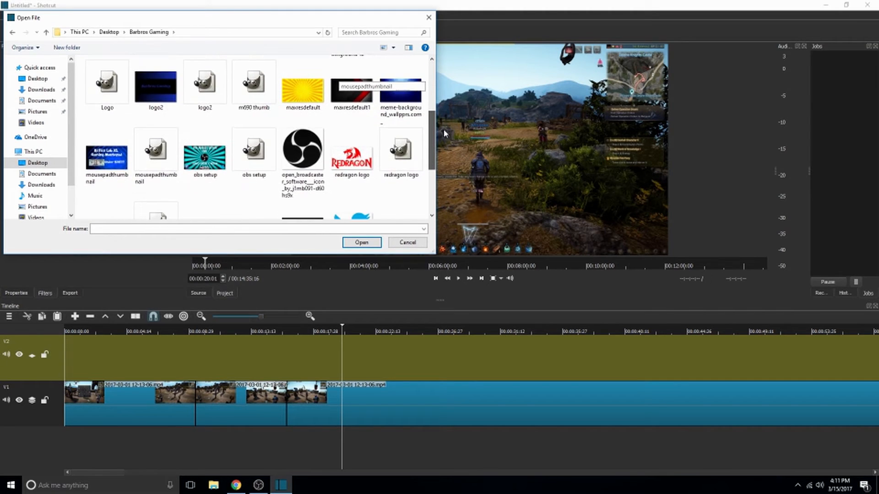
pyautogui.scroll(-3)
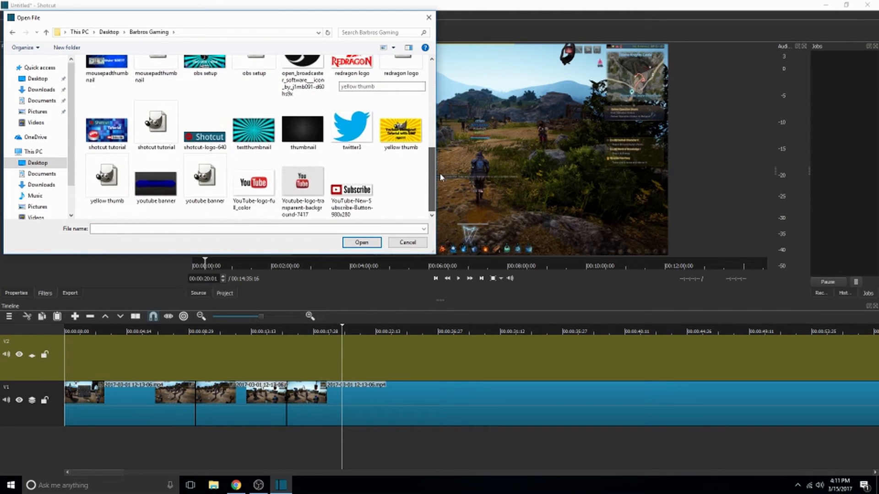
pyautogui.click(352, 187)
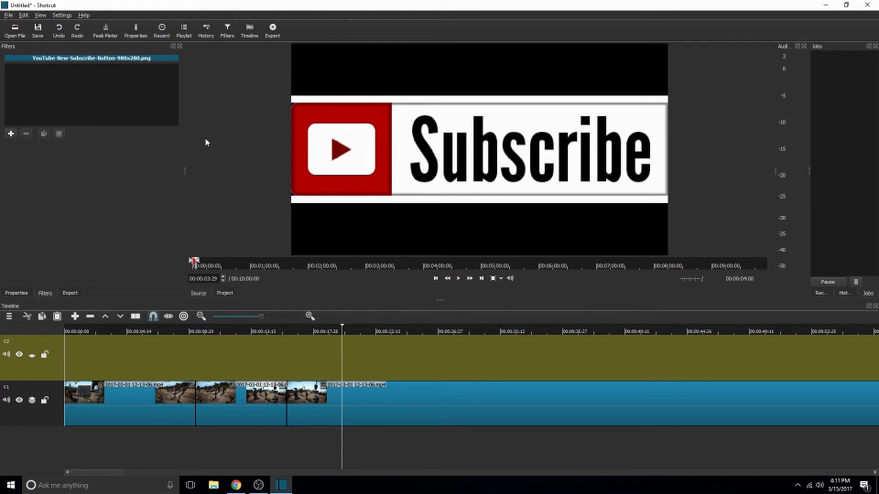
pyautogui.moveTo(328, 81)
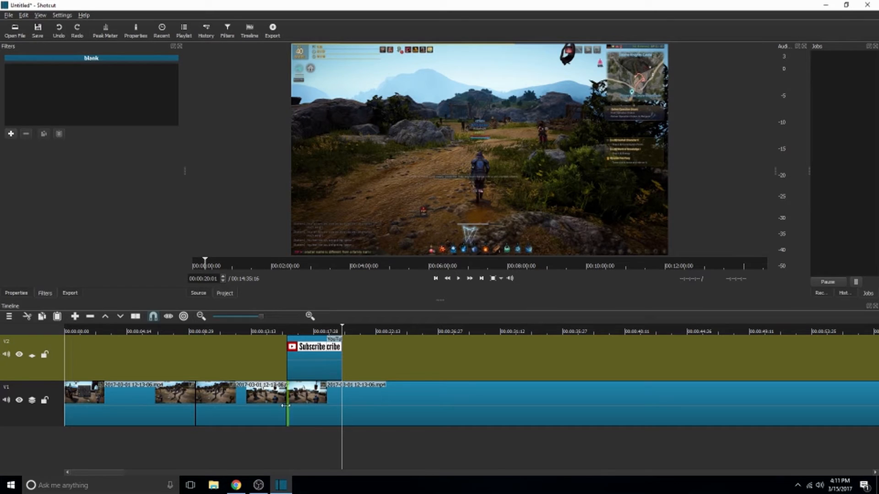
# Step: Place the Subscribe image on track V2 around 11 seconds and select it for filtering
pyautogui.click(217, 331)
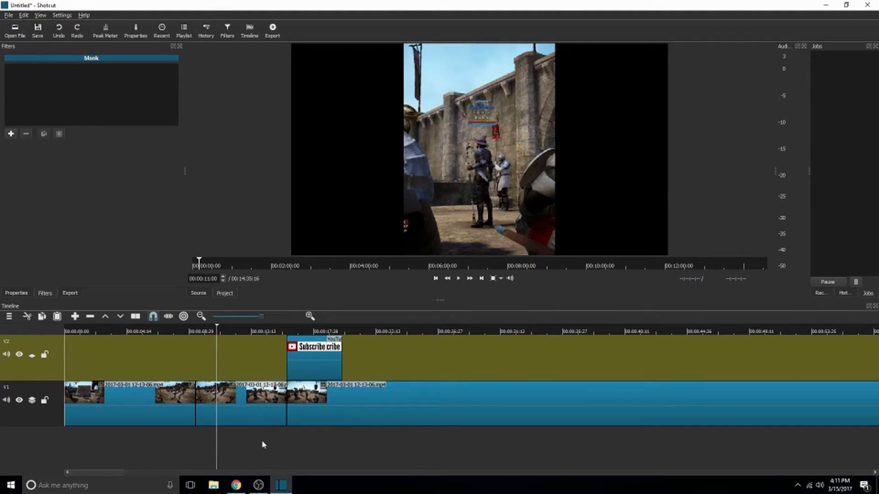
pyautogui.click(458, 278)
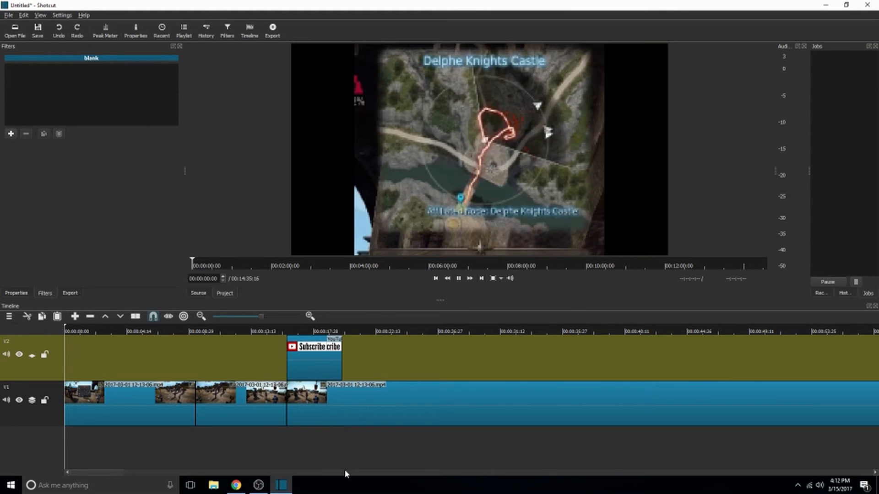
pyautogui.moveTo(297, 449)
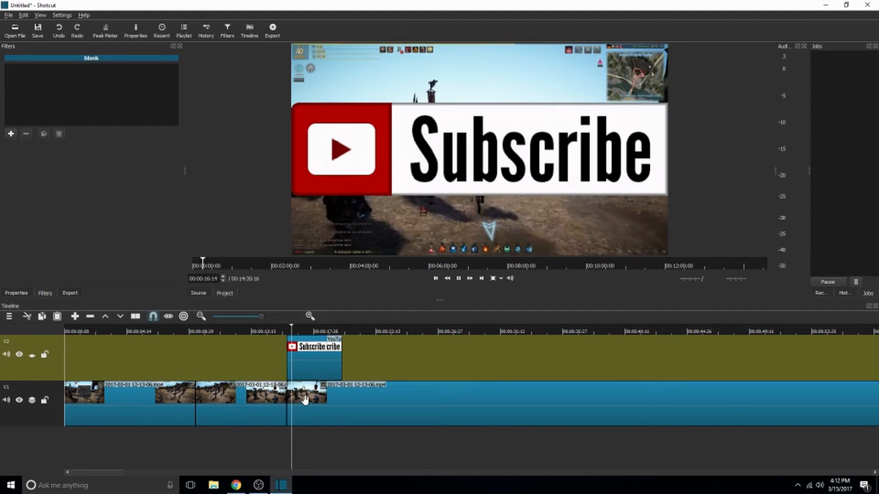
pyautogui.click(314, 358)
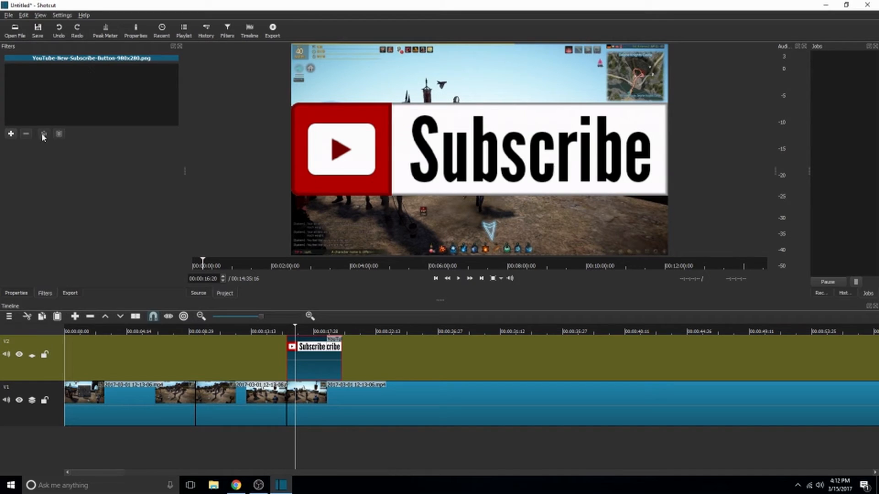
pyautogui.moveTo(11, 133)
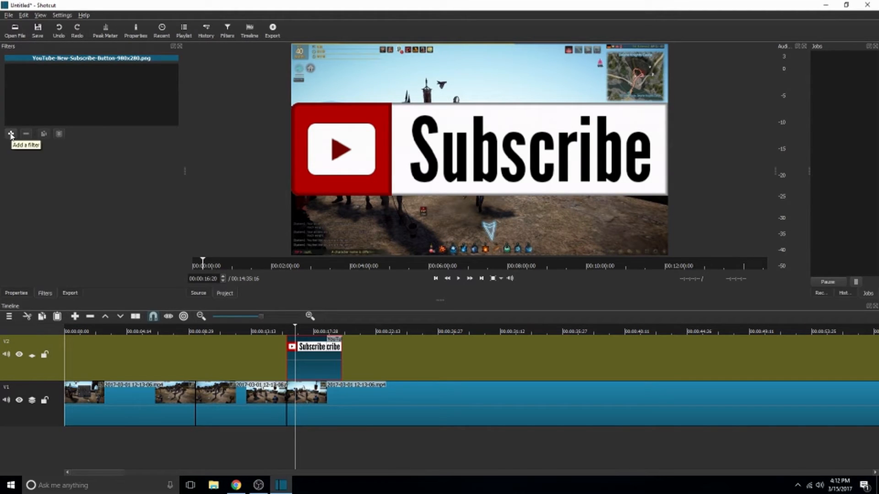
# Step: Browse the filter list toward Size and Position for the Subscribe image
pyautogui.click(11, 133)
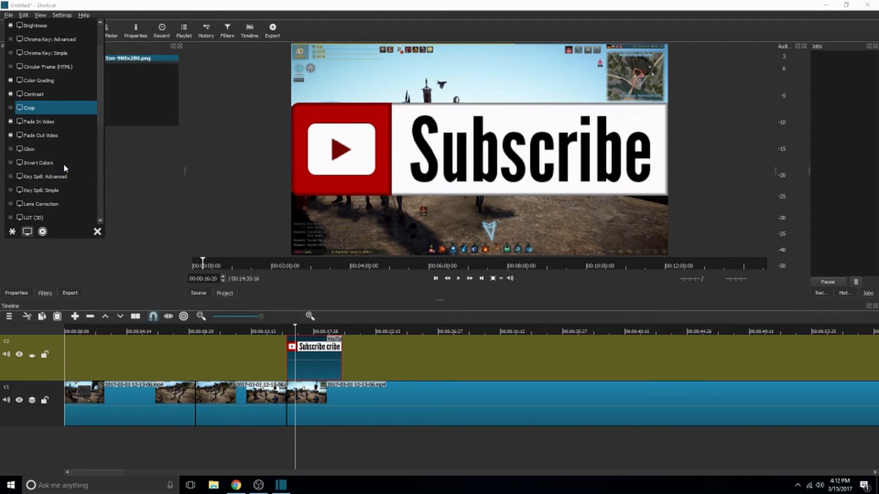
pyautogui.scroll(-3)
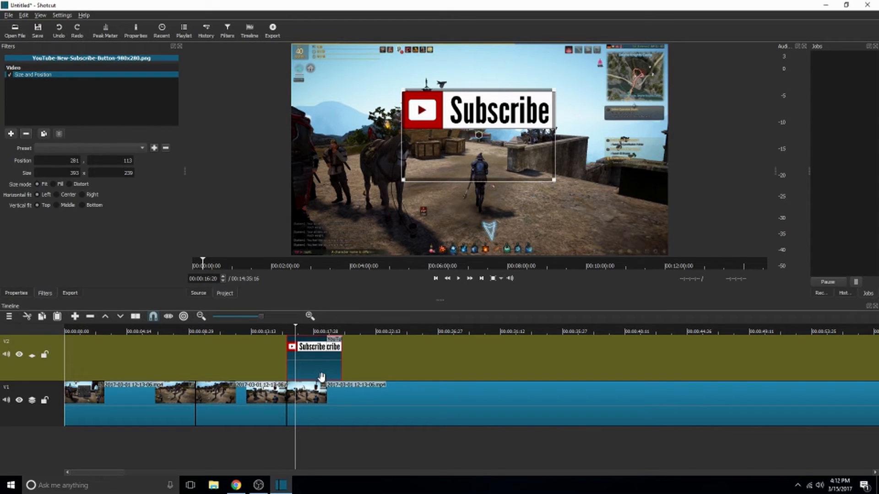
pyautogui.moveTo(231, 447)
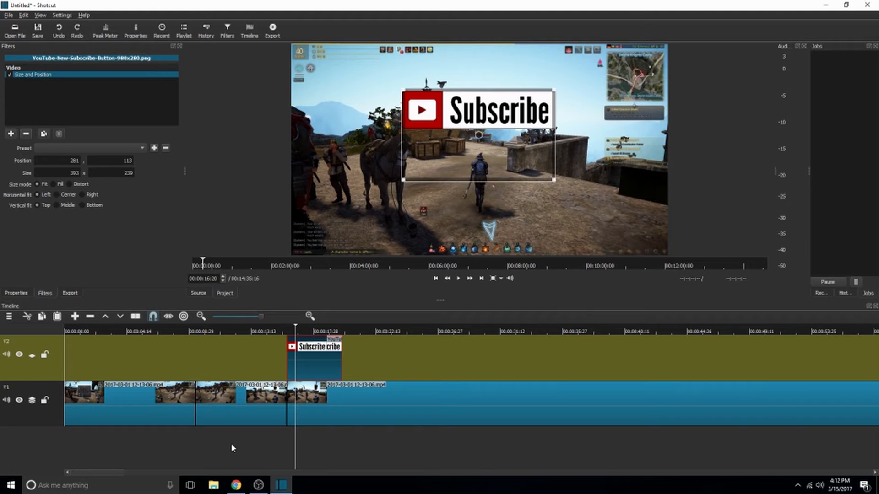
# Step: Move the playhead past the Subscribe overlay and split the V1 gameplay clip near 21 s
pyautogui.click(249, 331)
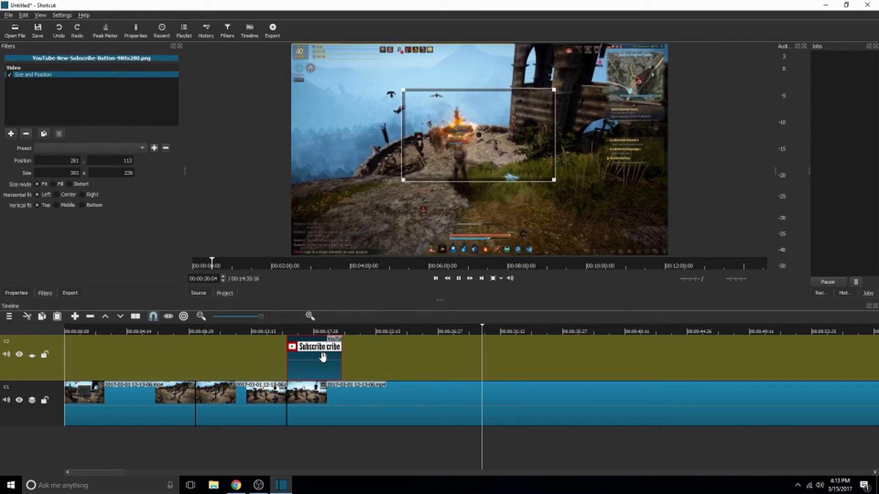
pyautogui.click(510, 331)
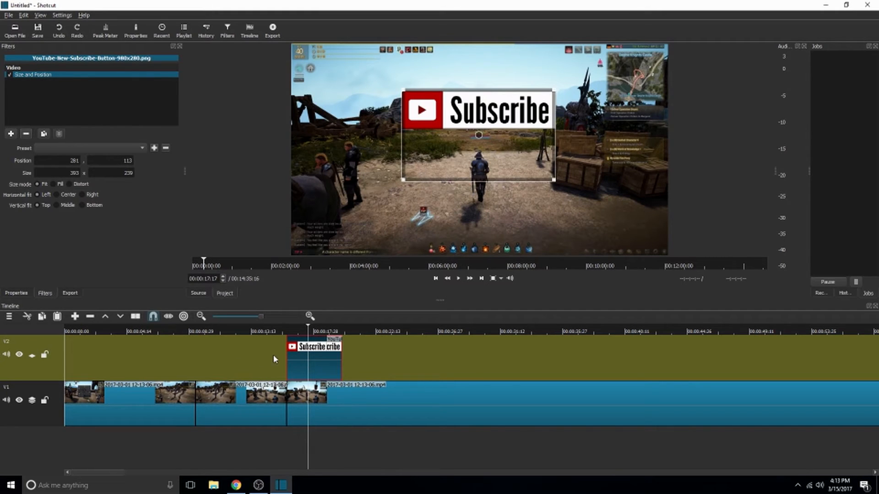
pyautogui.moveTo(463, 367)
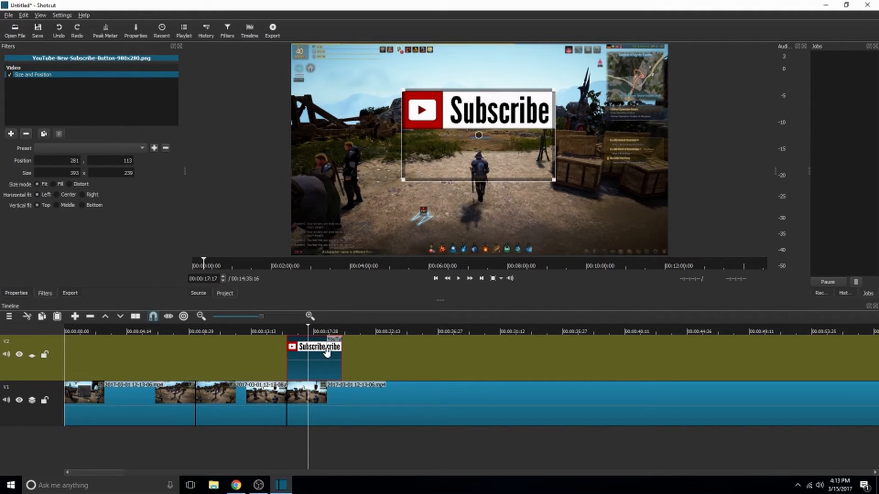
pyautogui.moveTo(314, 288)
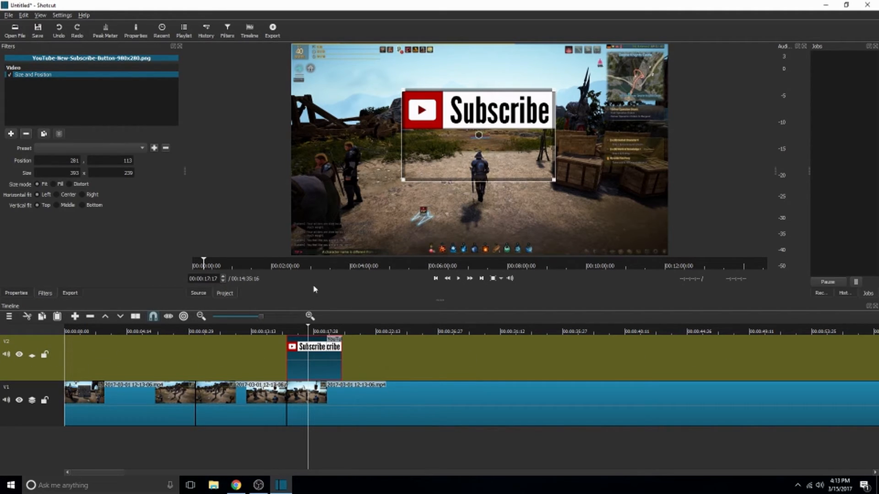
pyautogui.moveTo(422, 182)
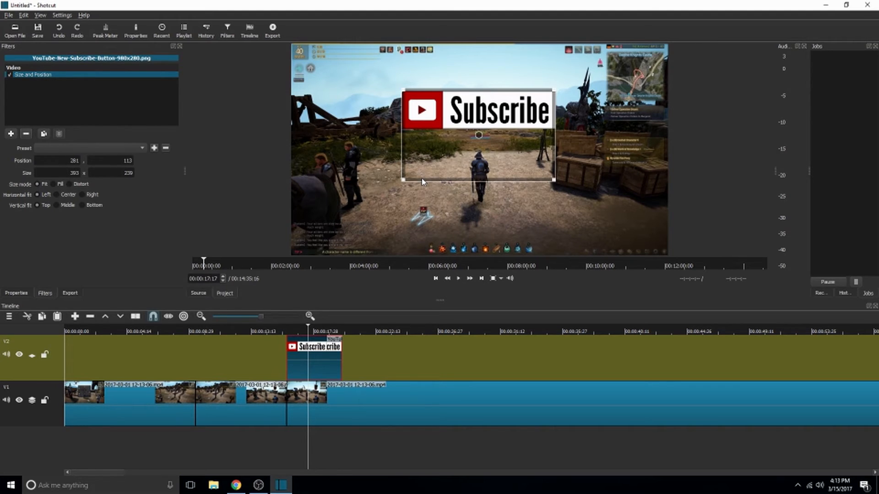
pyautogui.moveTo(386, 292)
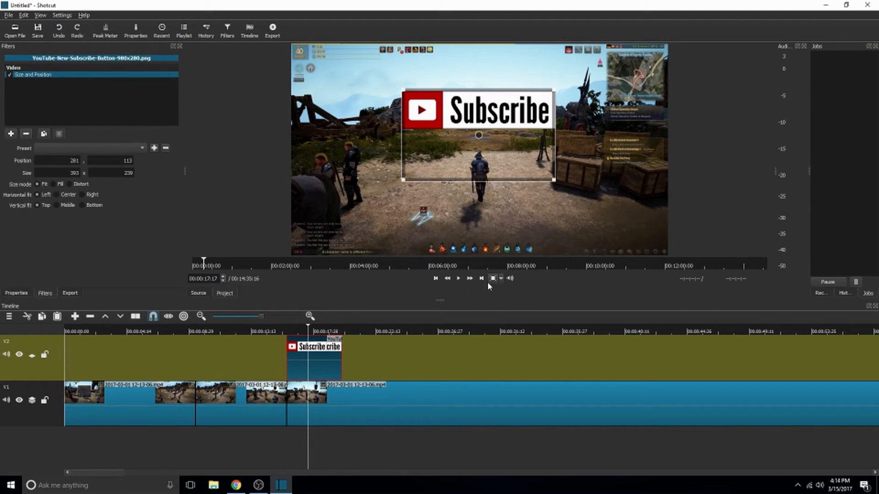
pyautogui.moveTo(544, 290)
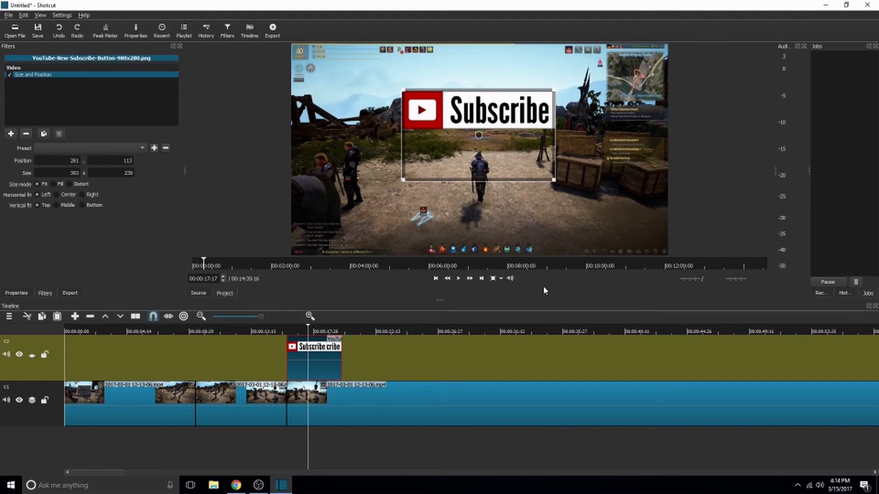
pyautogui.moveTo(315, 465)
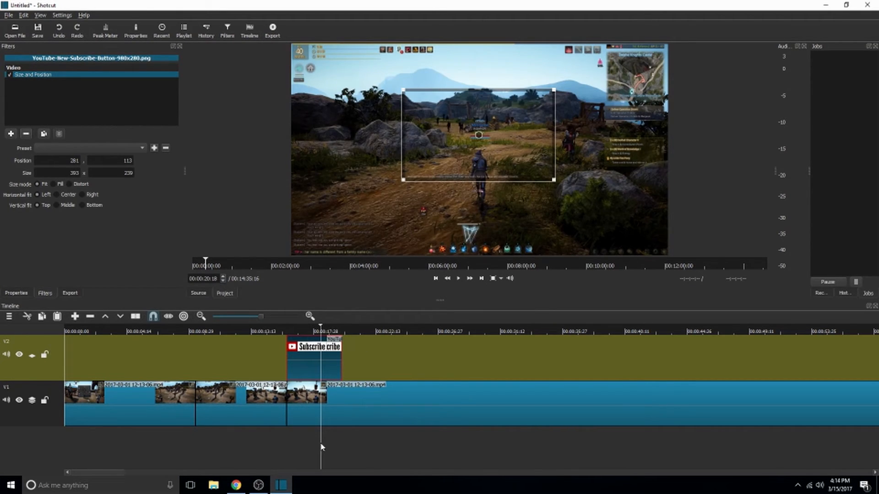
pyautogui.click(457, 279)
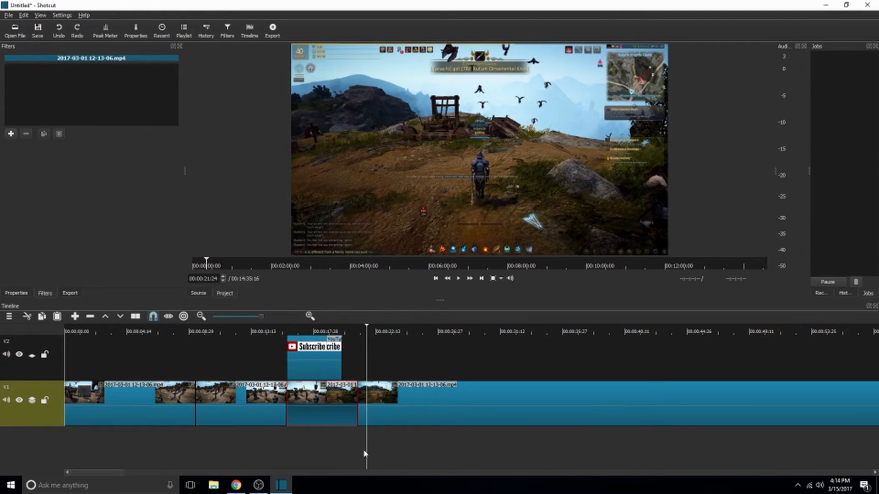
pyautogui.moveTo(369, 455)
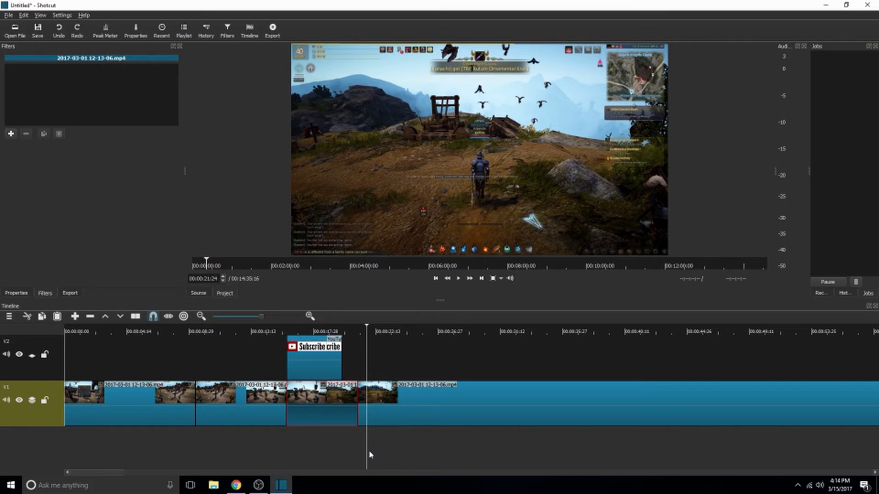
pyautogui.moveTo(370, 371)
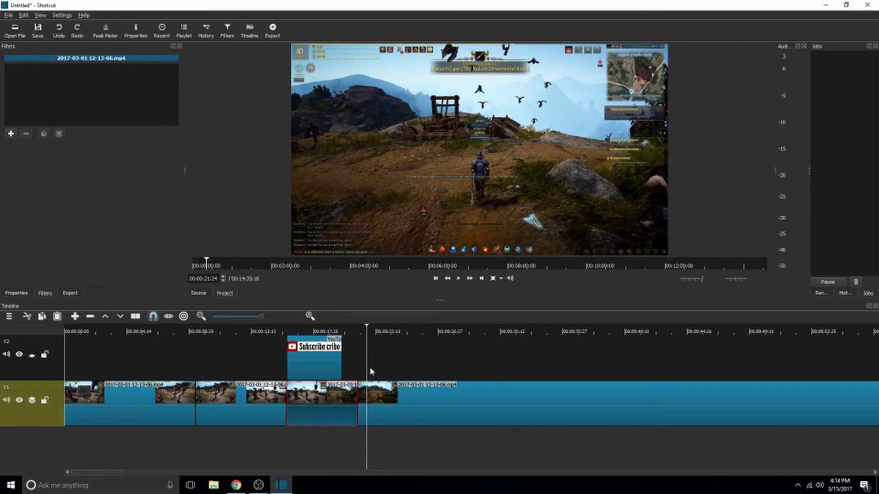
pyautogui.moveTo(93, 383)
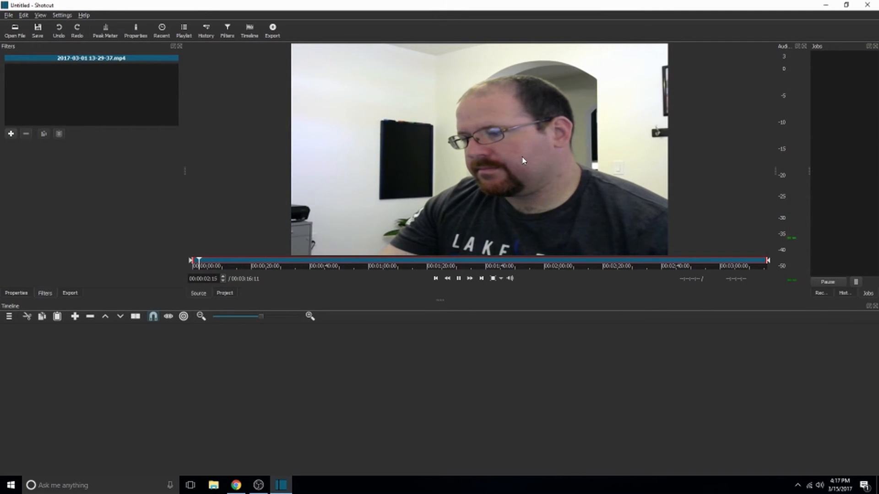
pyautogui.click(458, 279)
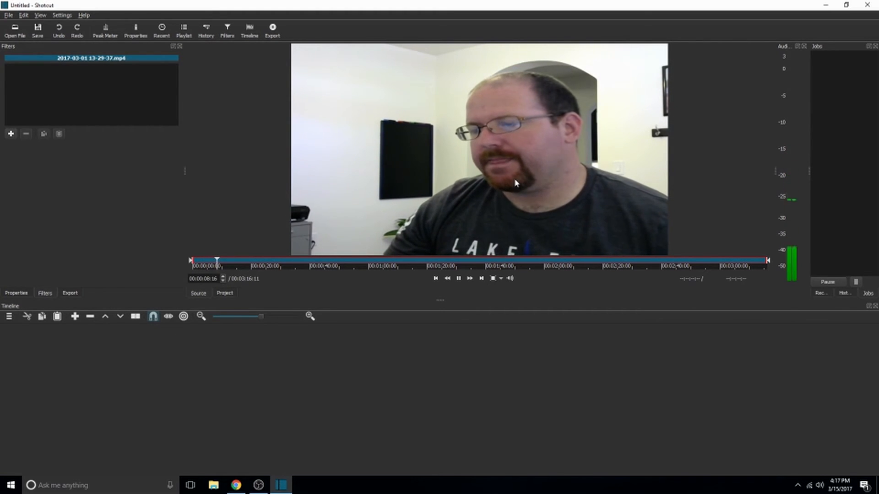
pyautogui.click(457, 278)
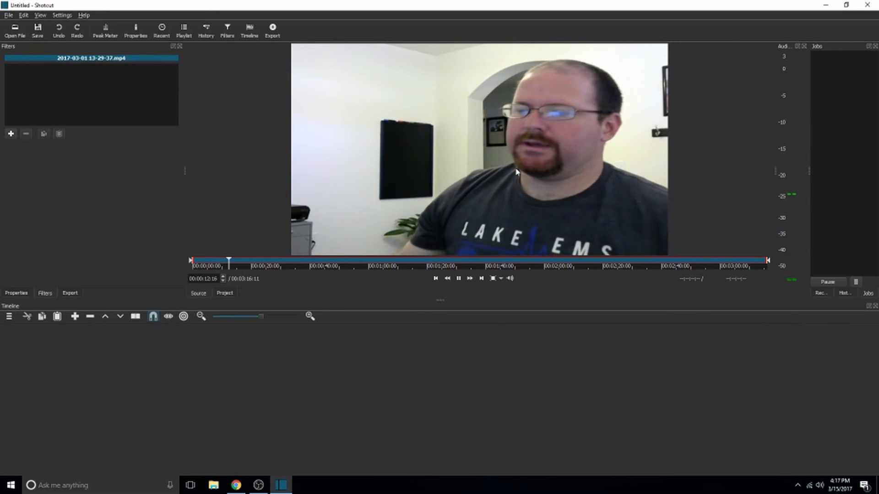
pyautogui.click(458, 278)
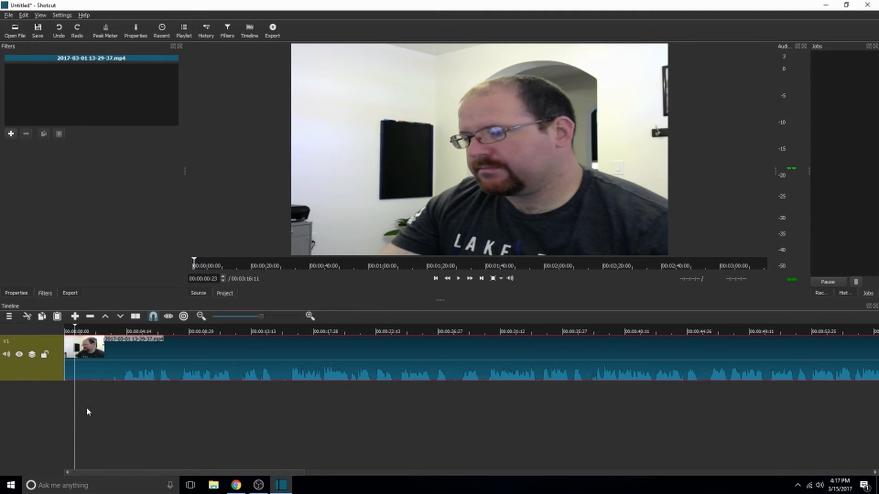
pyautogui.moveTo(320, 399)
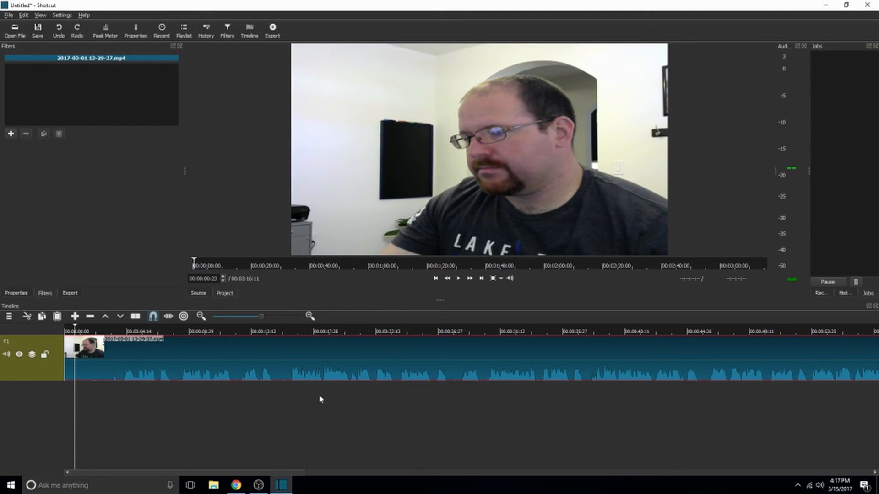
pyautogui.moveTo(755, 355)
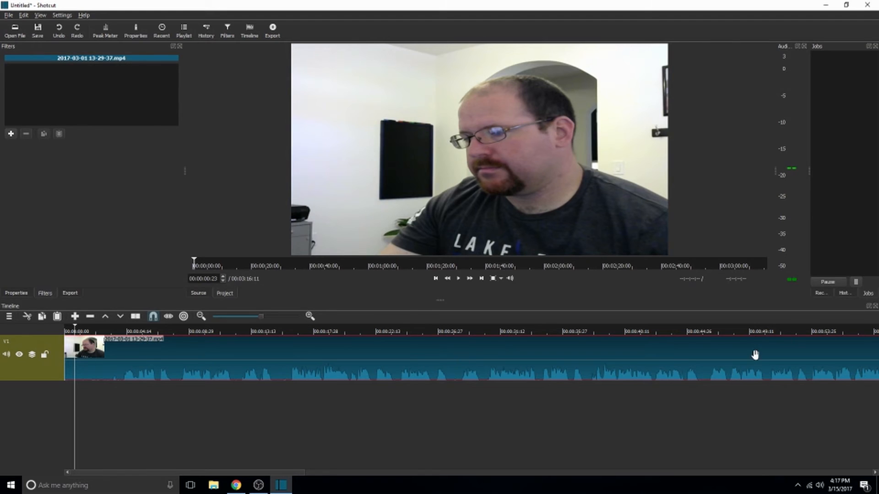
pyautogui.moveTo(87, 398)
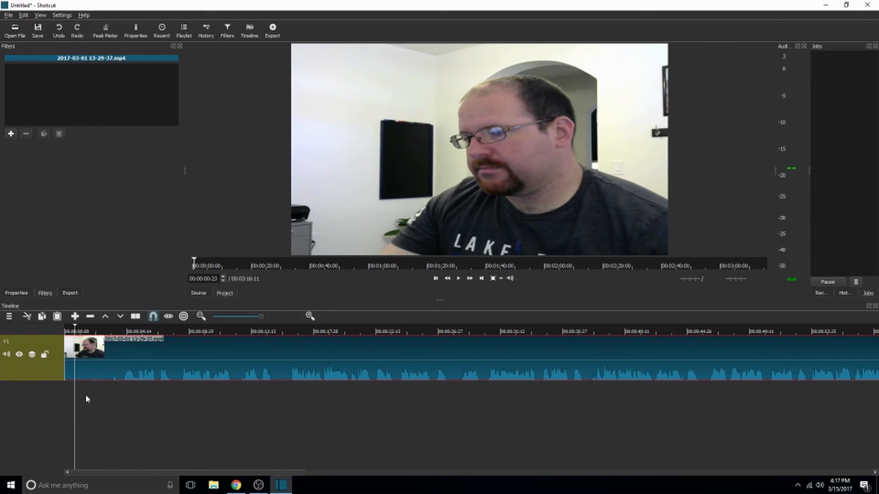
pyautogui.moveTo(132, 373)
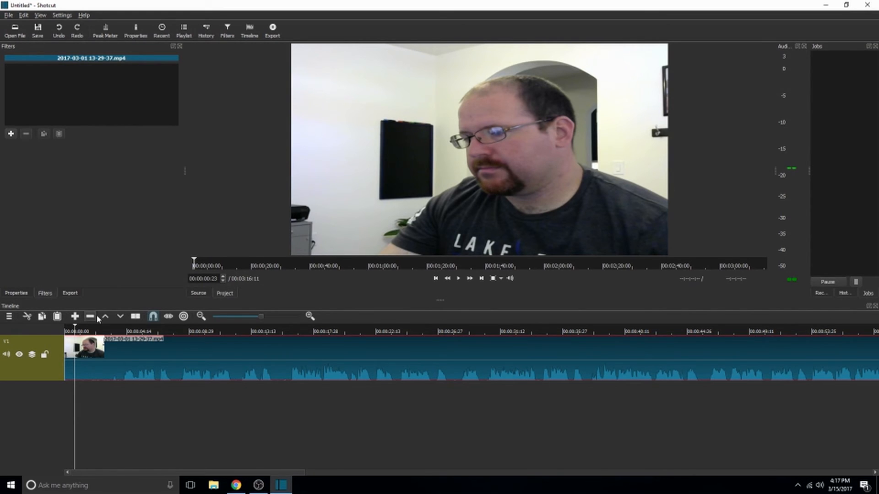
pyautogui.moveTo(90, 316)
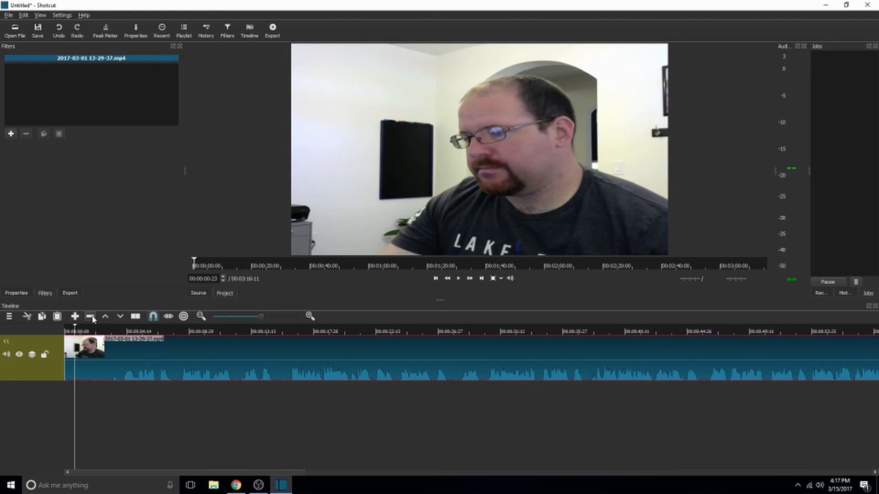
pyautogui.moveTo(90, 316)
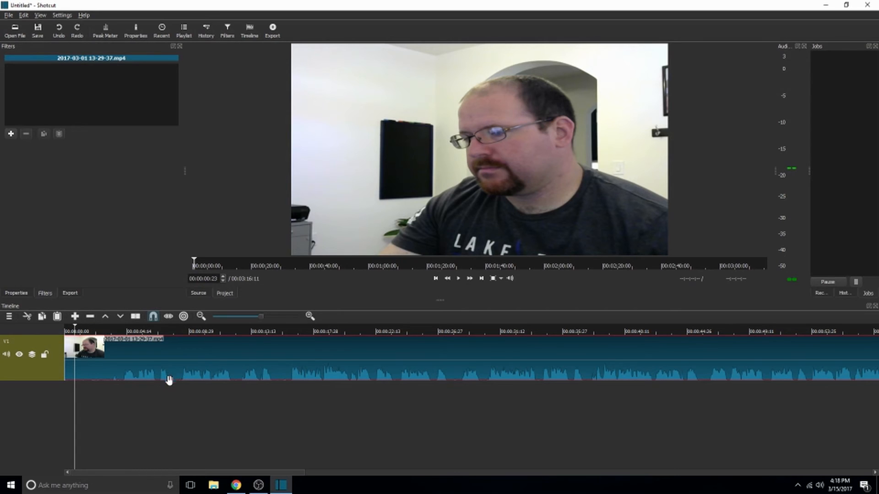
pyautogui.moveTo(308, 315)
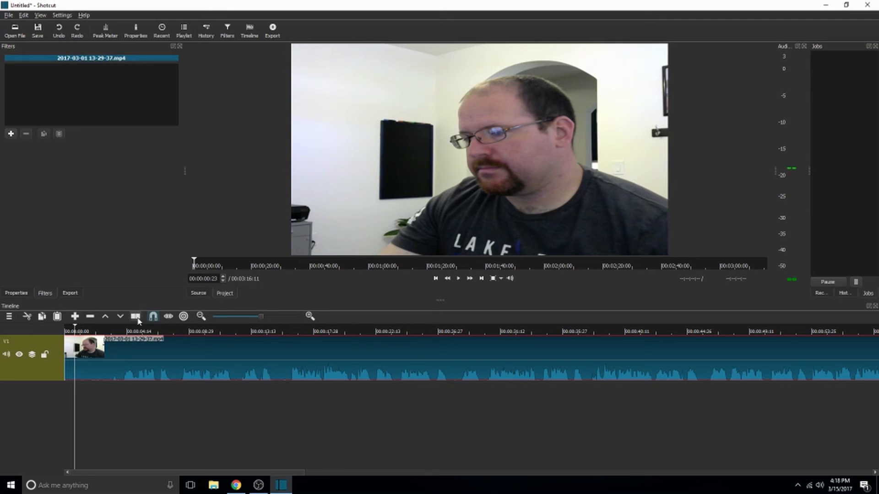
pyautogui.moveTo(135, 315)
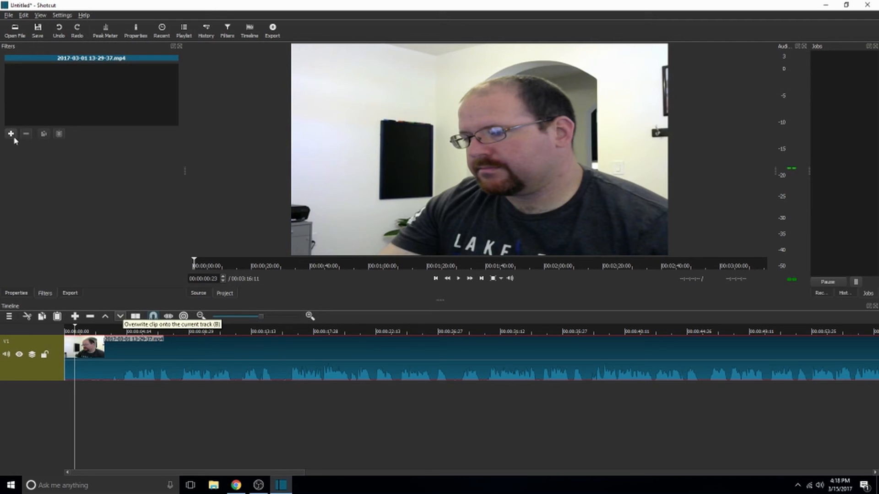
pyautogui.moveTo(7, 354)
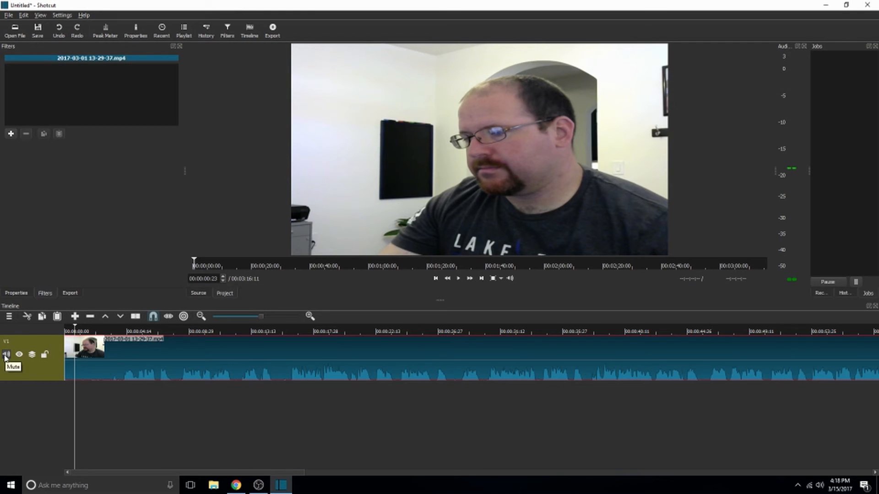
pyautogui.click(7, 354)
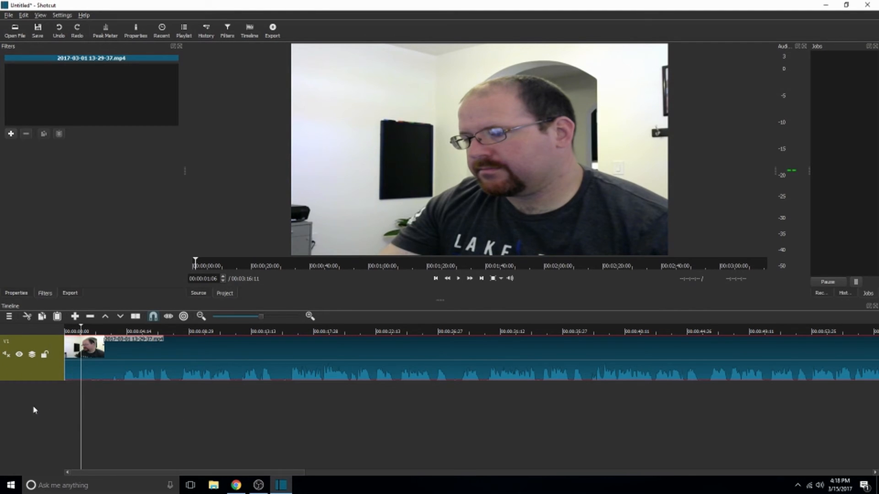
pyautogui.click(458, 278)
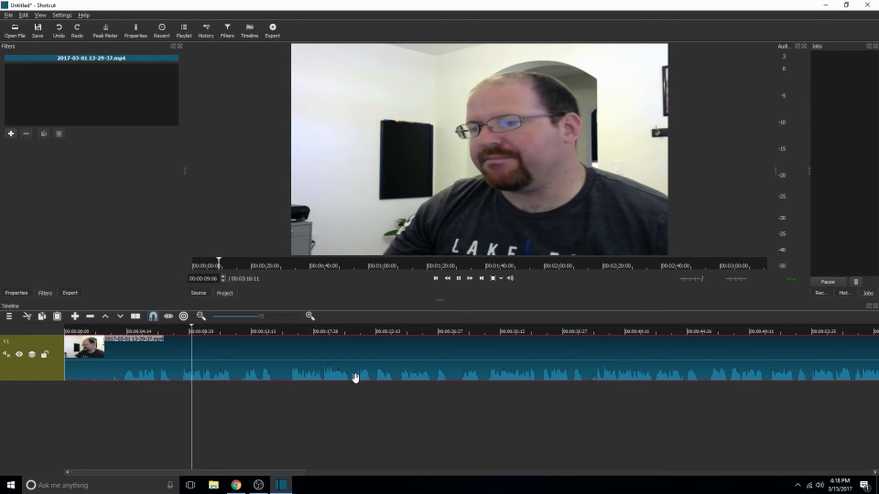
pyautogui.click(435, 278)
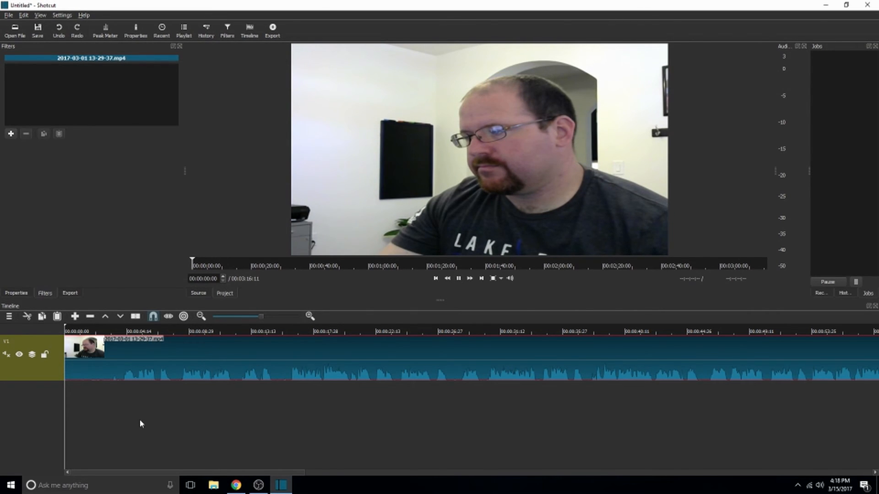
pyautogui.moveTo(138, 355)
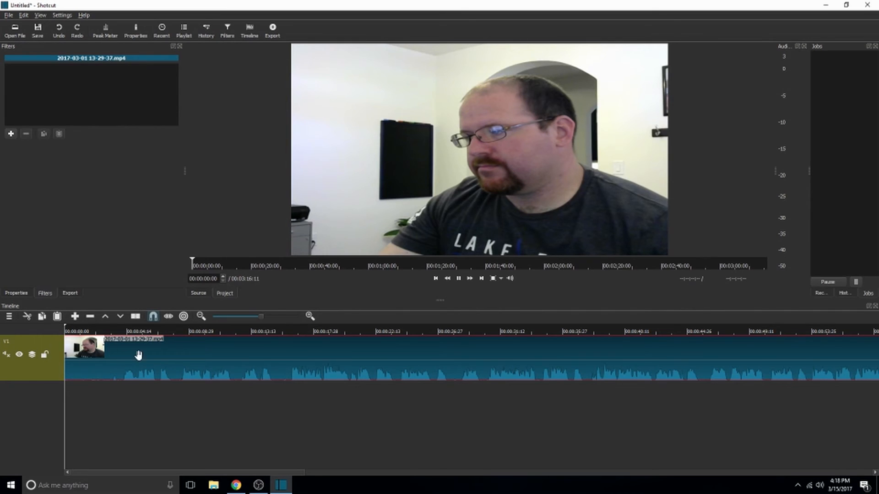
pyautogui.moveTo(72, 365)
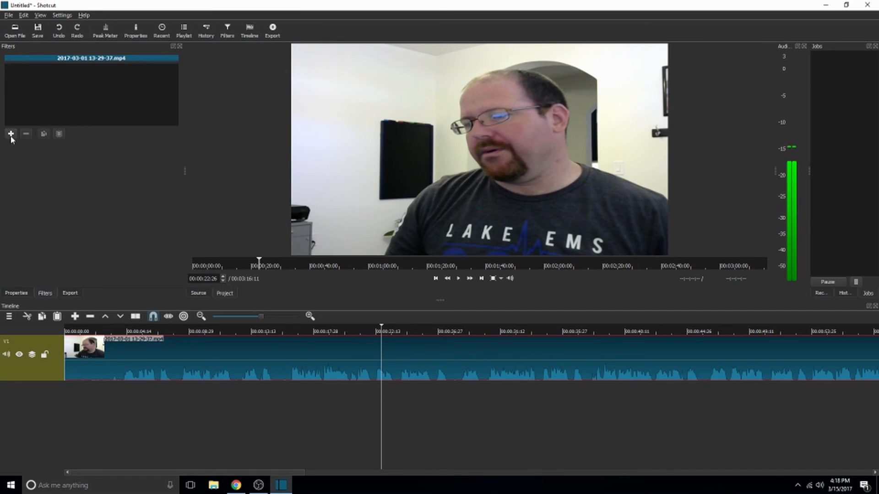
# Step: Add a Mute audio filter to the webcam clip from the audio filters list
pyautogui.click(10, 134)
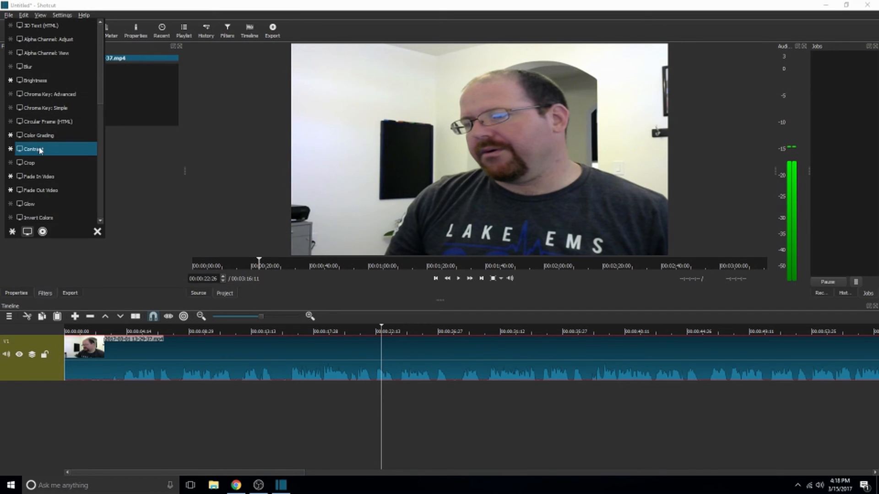
pyautogui.moveTo(50, 237)
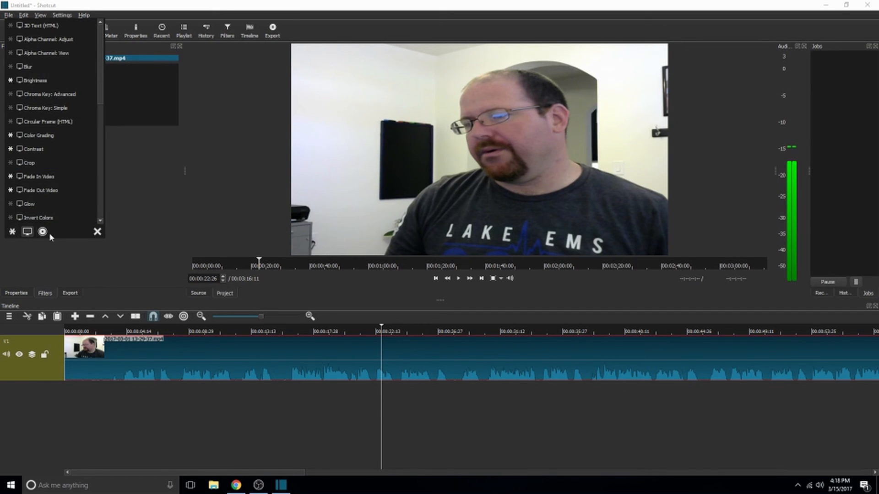
pyautogui.moveTo(43, 232)
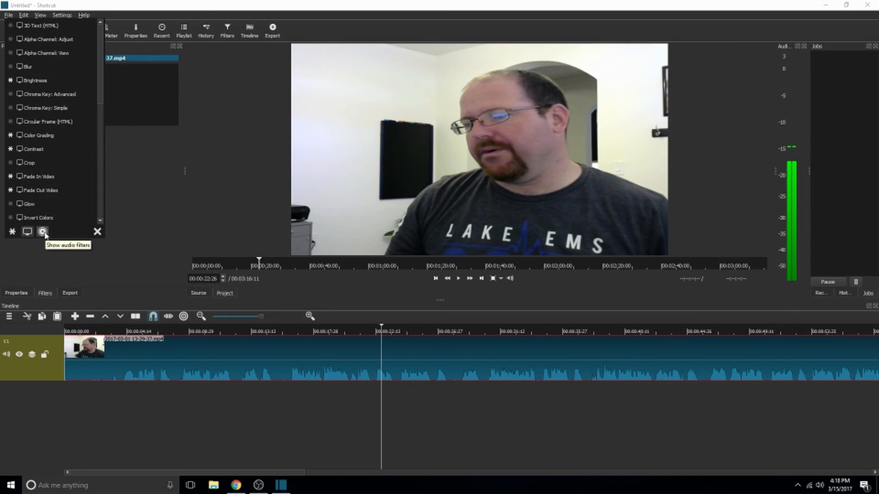
pyautogui.click(42, 232)
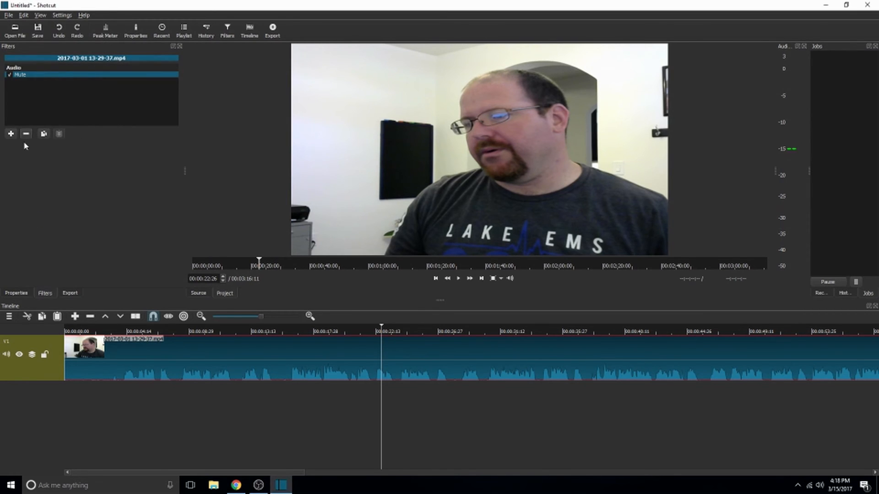
pyautogui.moveTo(415, 415)
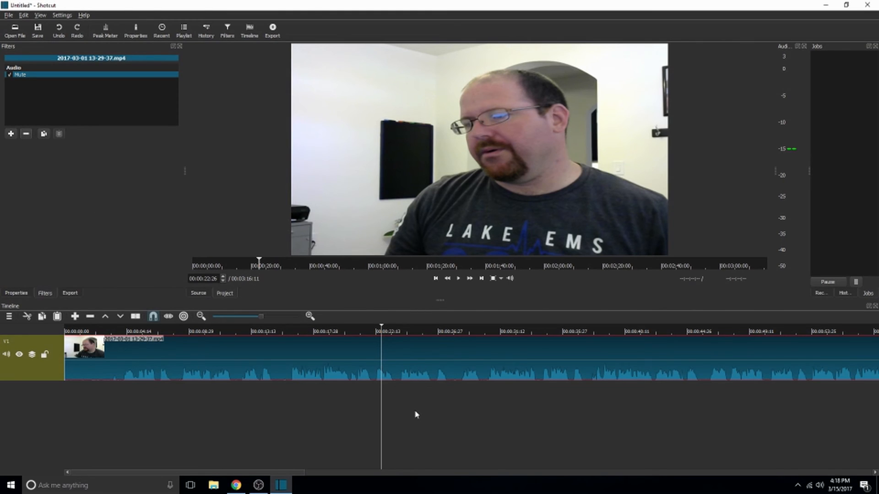
pyautogui.moveTo(377, 398)
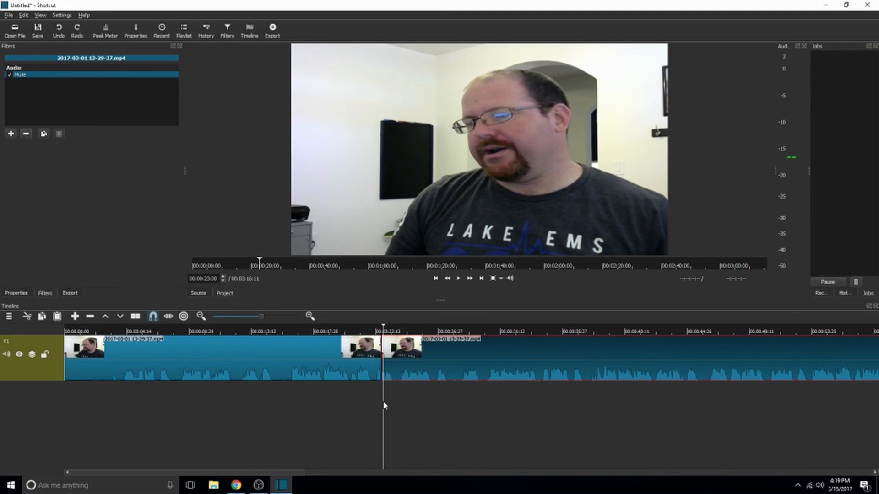
pyautogui.moveTo(415, 408)
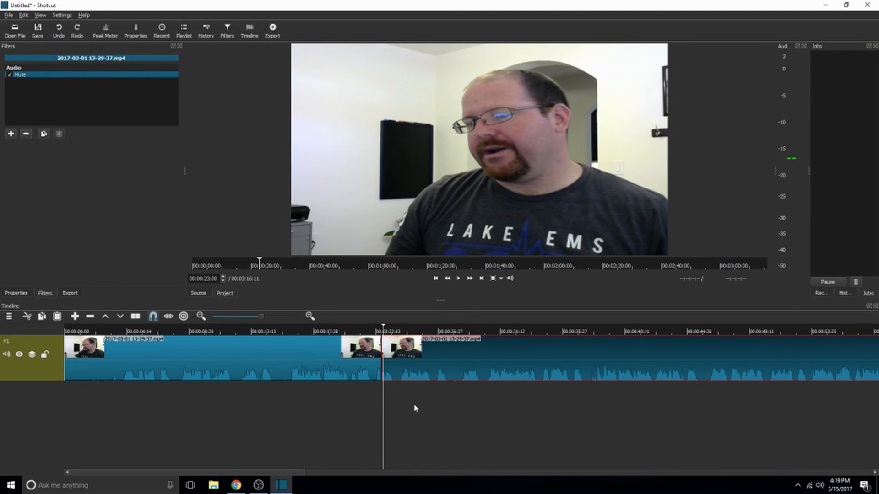
# Step: Split the webcam clip near 23 s and 28 s, then play the later section to check
pyautogui.click(458, 278)
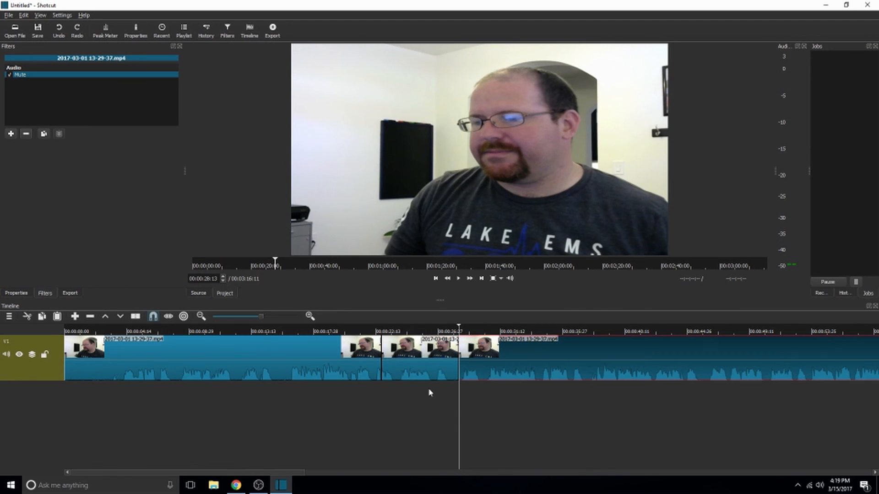
pyautogui.click(26, 134)
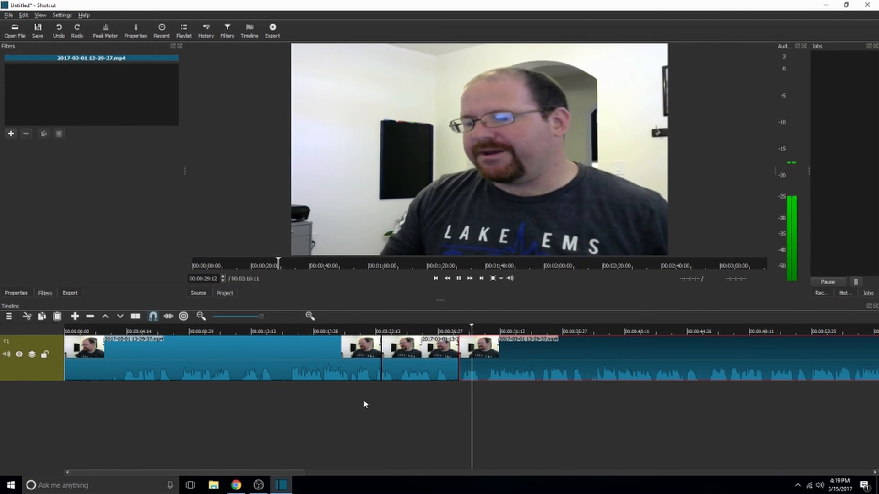
pyautogui.click(458, 278)
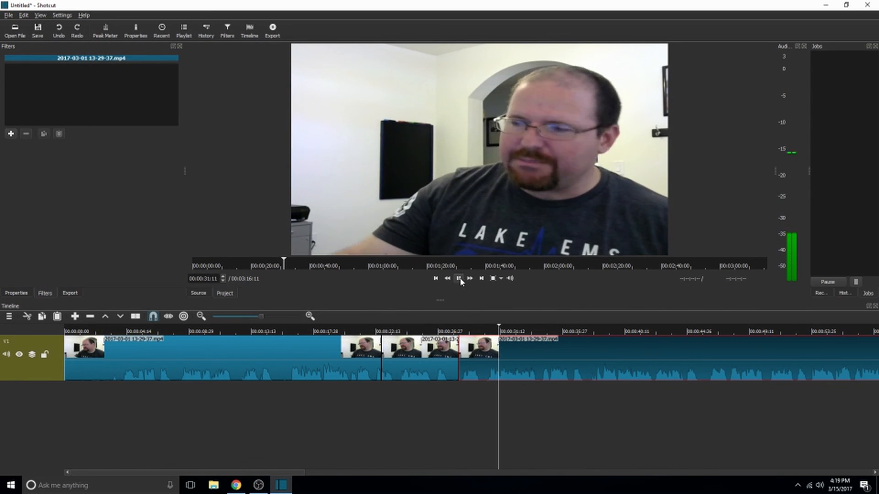
pyautogui.click(457, 278)
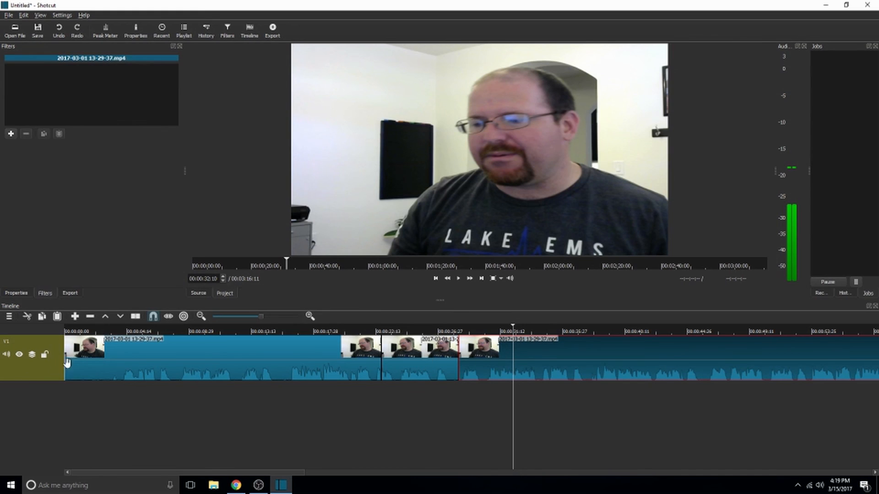
pyautogui.moveTo(159, 419)
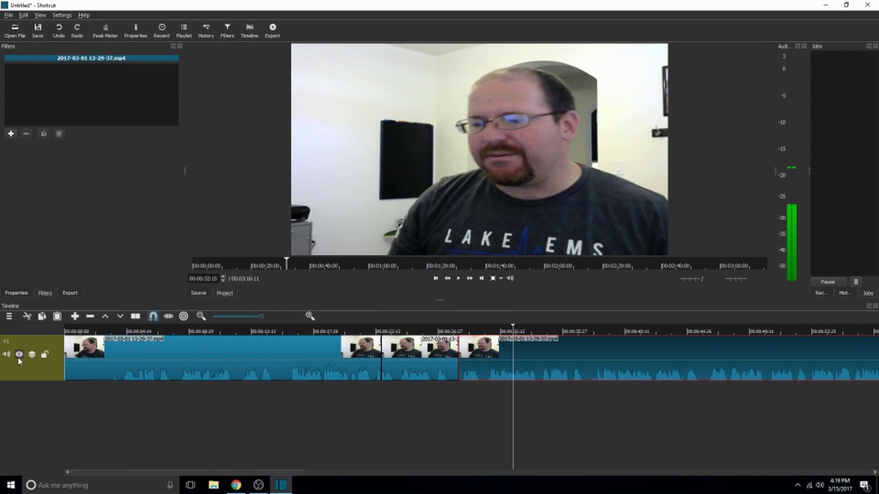
pyautogui.moveTo(6, 354)
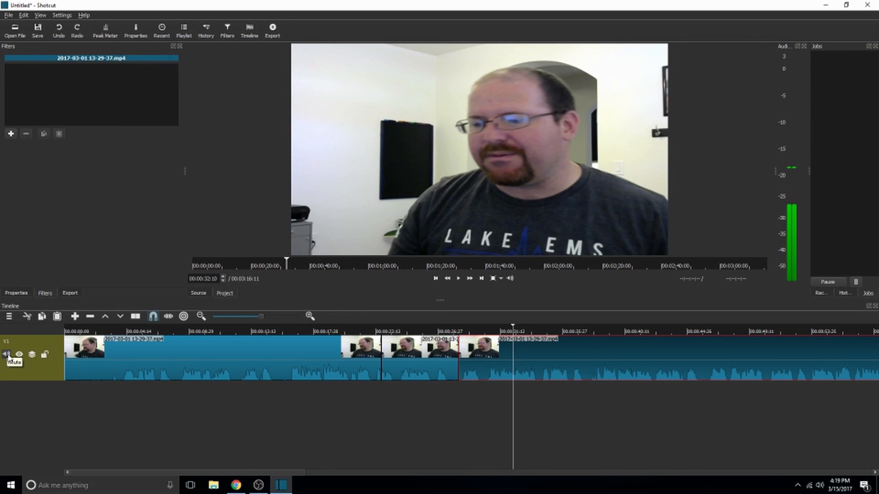
pyautogui.moveTo(45, 356)
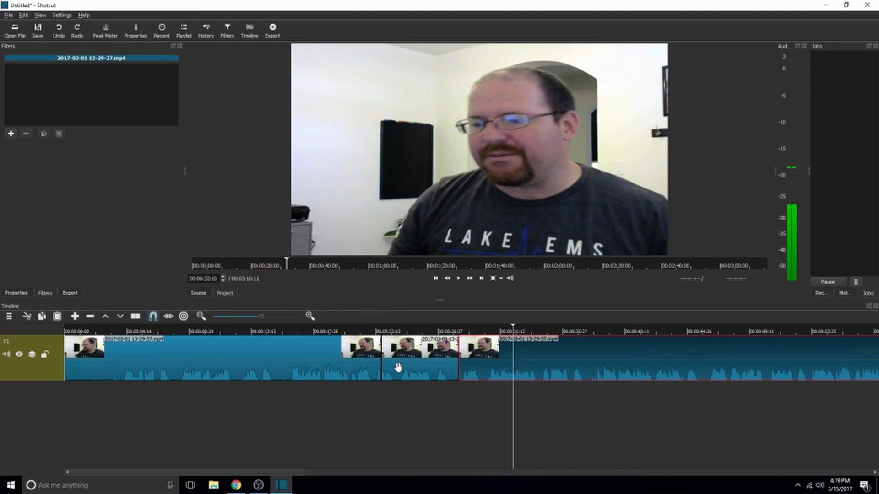
pyautogui.moveTo(395, 375)
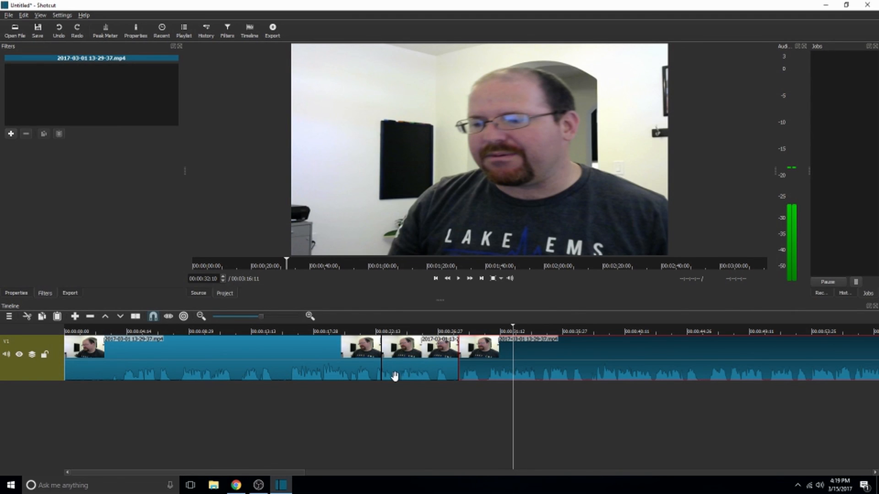
pyautogui.moveTo(393, 371)
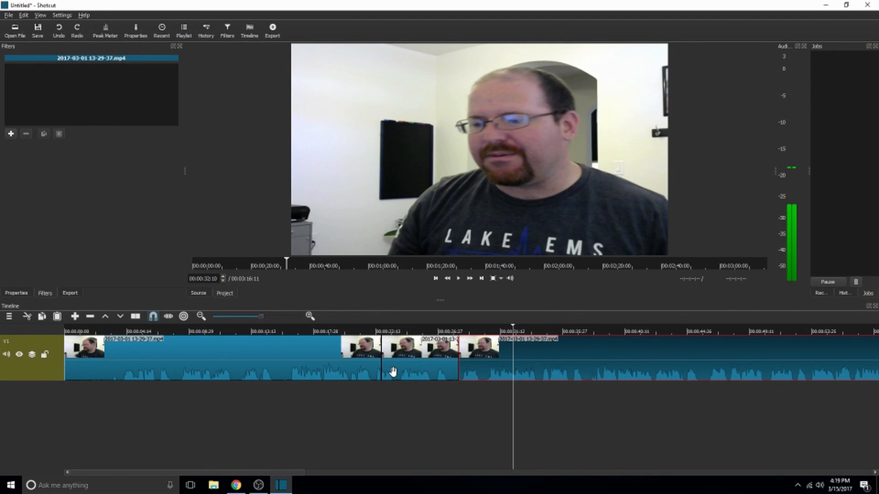
# Step: Select the short middle section to show its Mute filter and play inside it
pyautogui.click(10, 134)
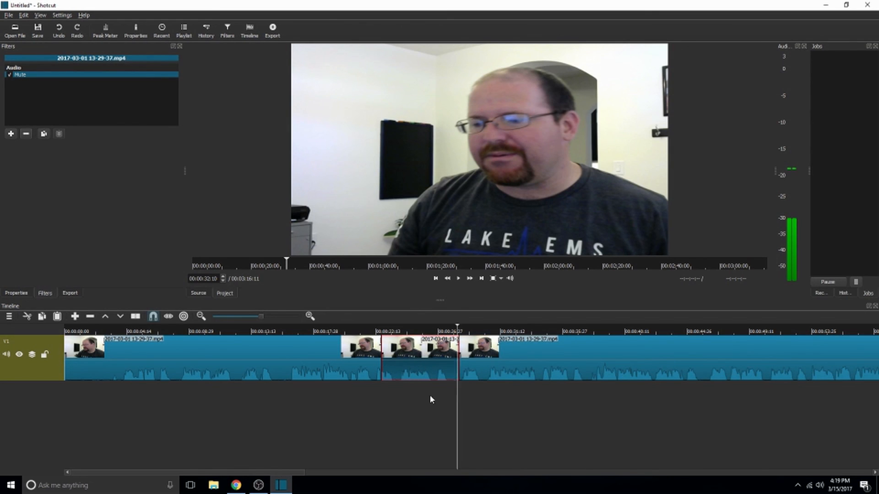
pyautogui.click(406, 331)
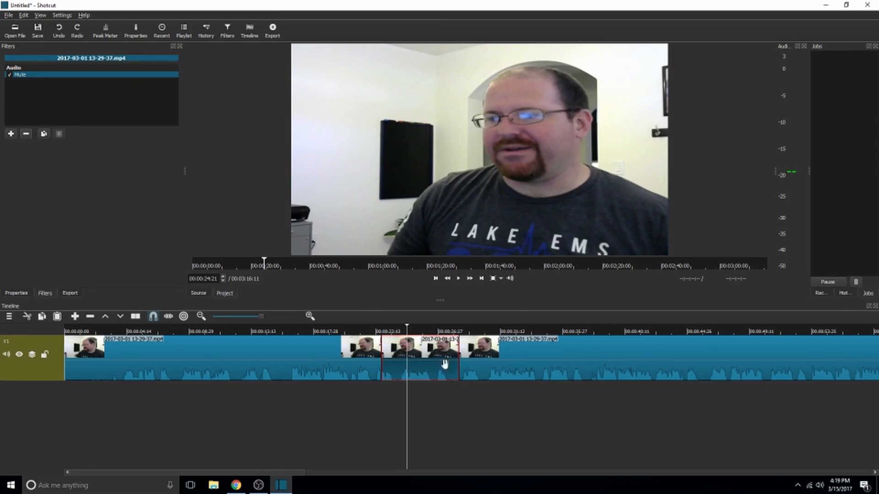
pyautogui.moveTo(259, 224)
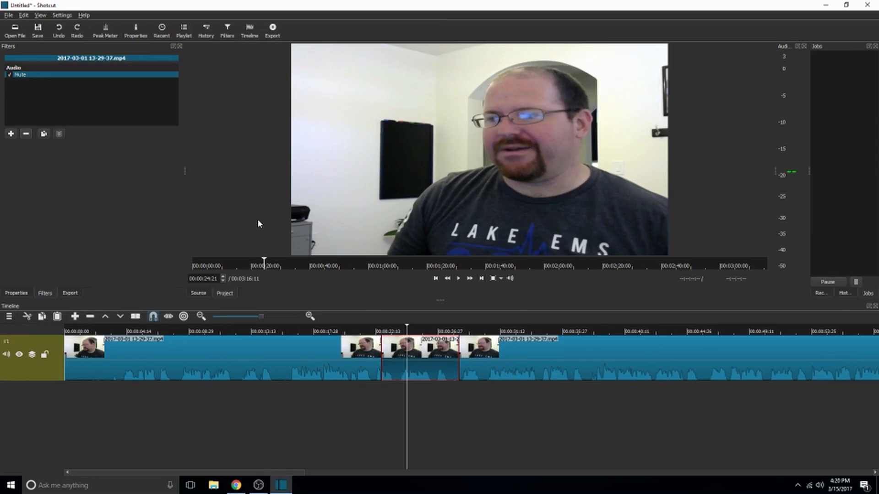